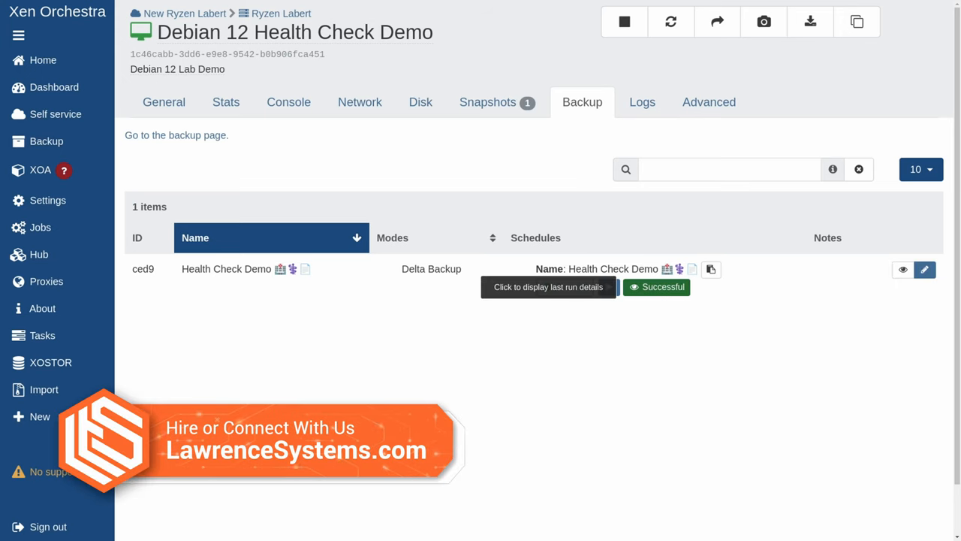
# - Leave the Debian 12 VM's backup details and return to the Home VM list
pyautogui.click(548, 286)
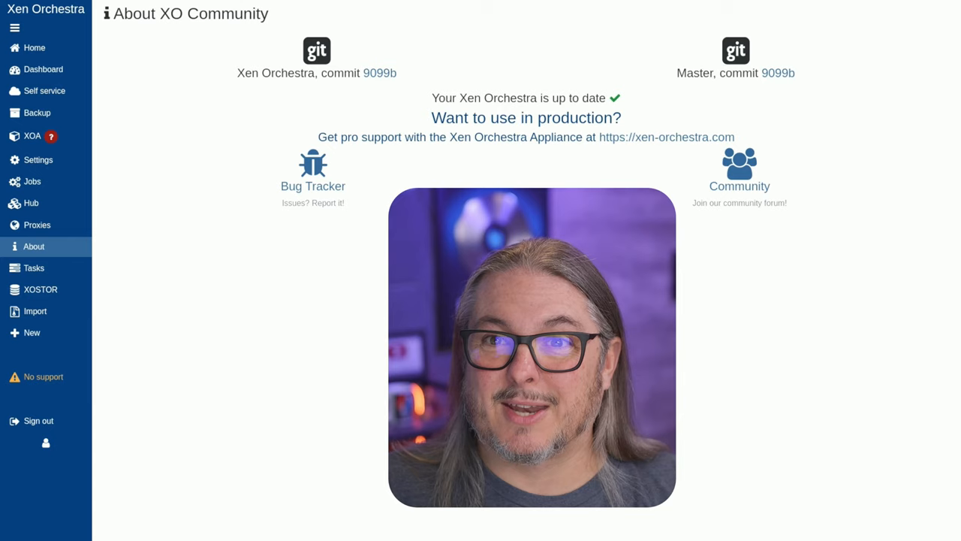
pyautogui.click(34, 47)
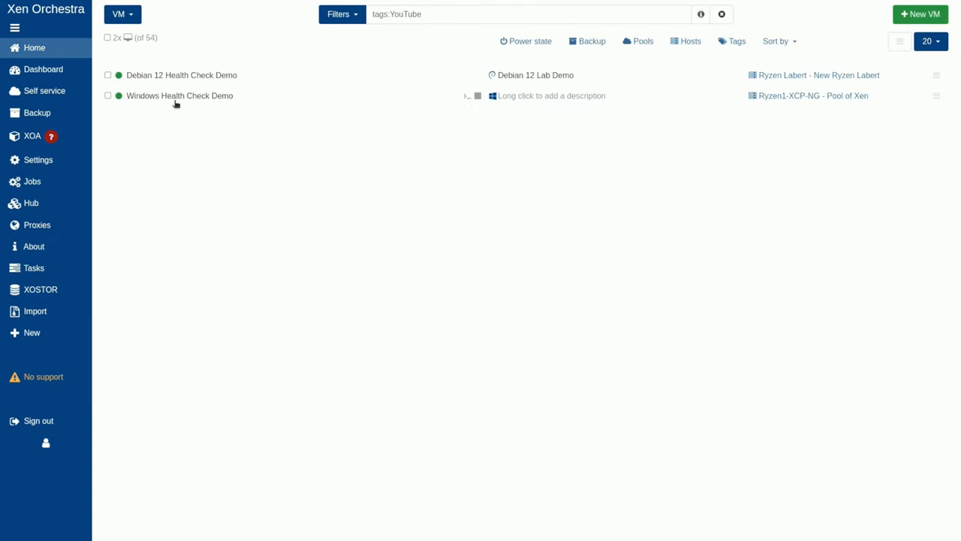
pyautogui.moveTo(214, 98)
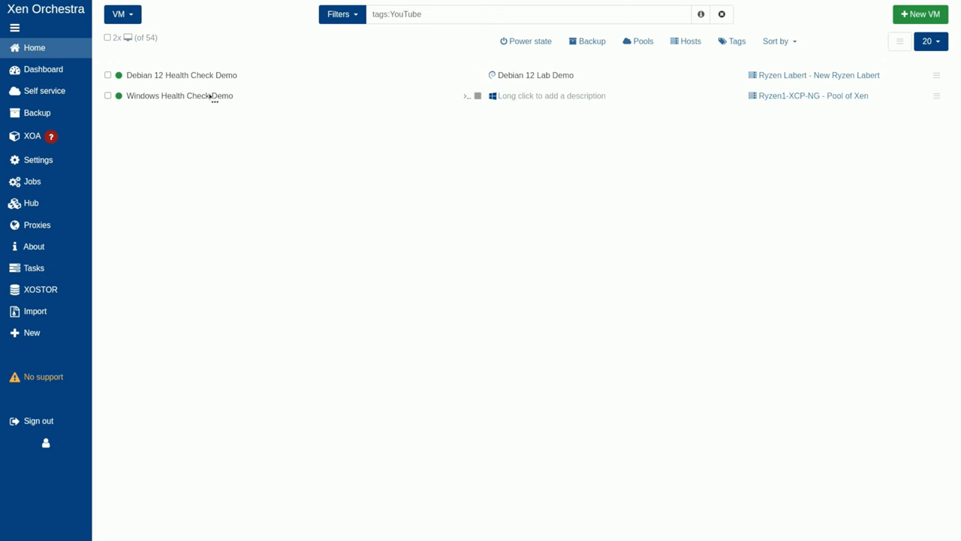
# - Open the Windows Health Check Demo VM's General page with its YouTube and tom tags
pyautogui.click(179, 96)
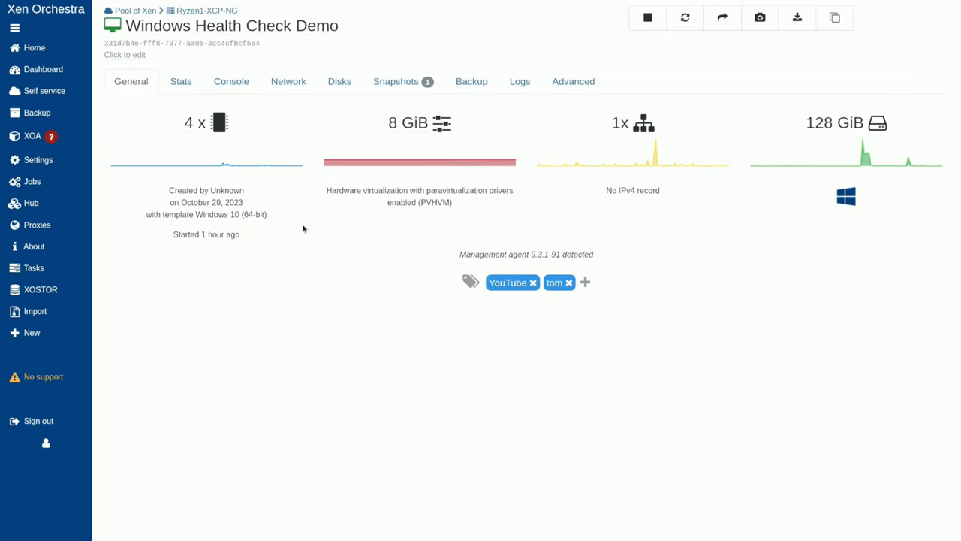
pyautogui.moveTo(305, 235)
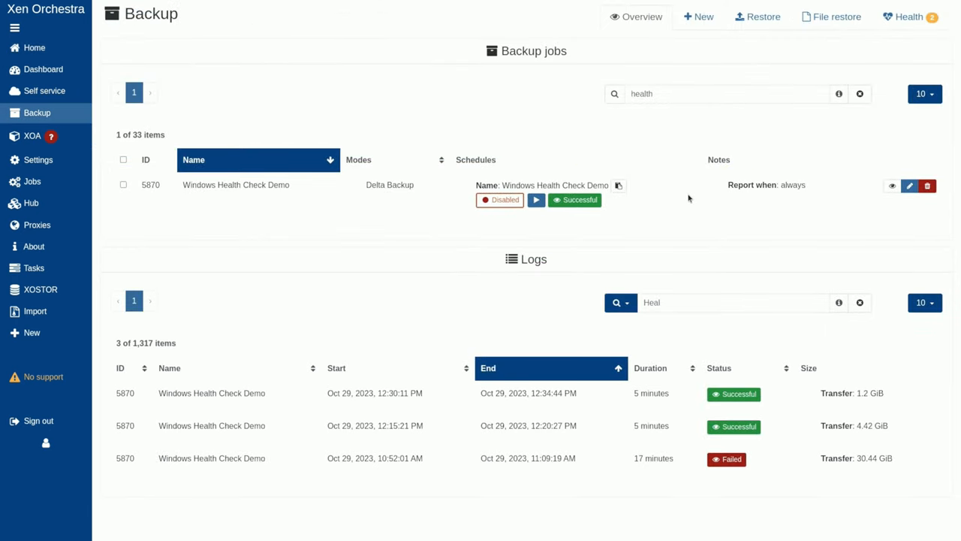
pyautogui.moveTo(637, 432)
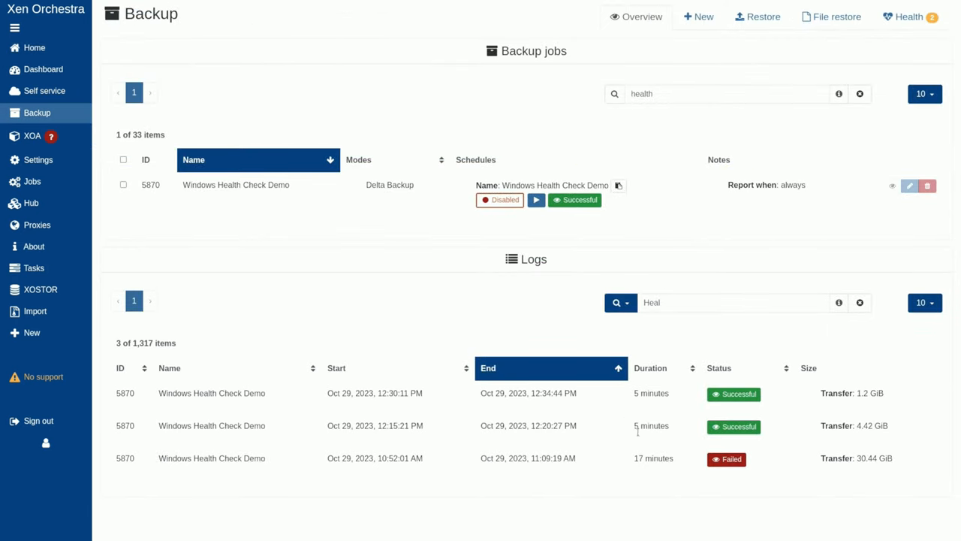
pyautogui.moveTo(726, 458)
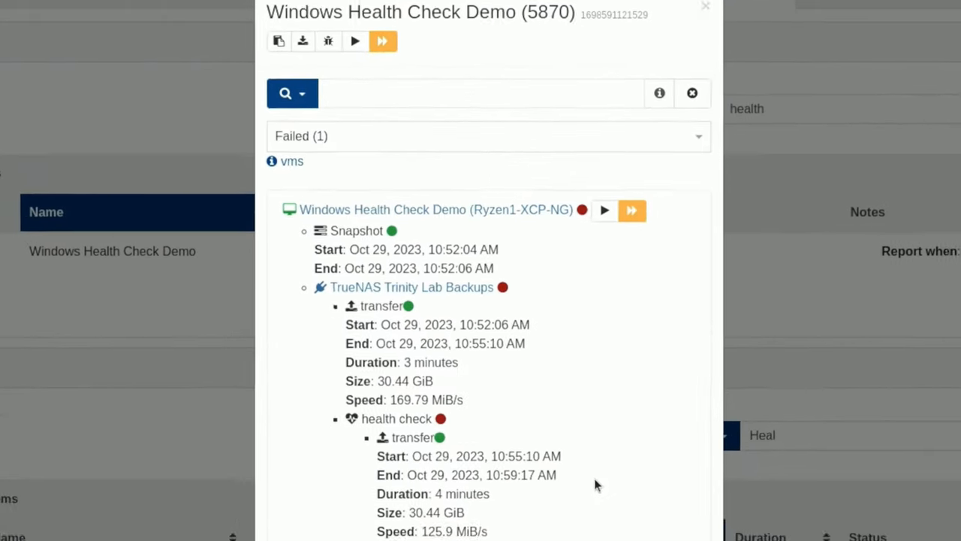
# - Scroll through the failed Windows backup run's details to the health check's vmstart timeout error
pyautogui.scroll(-3)
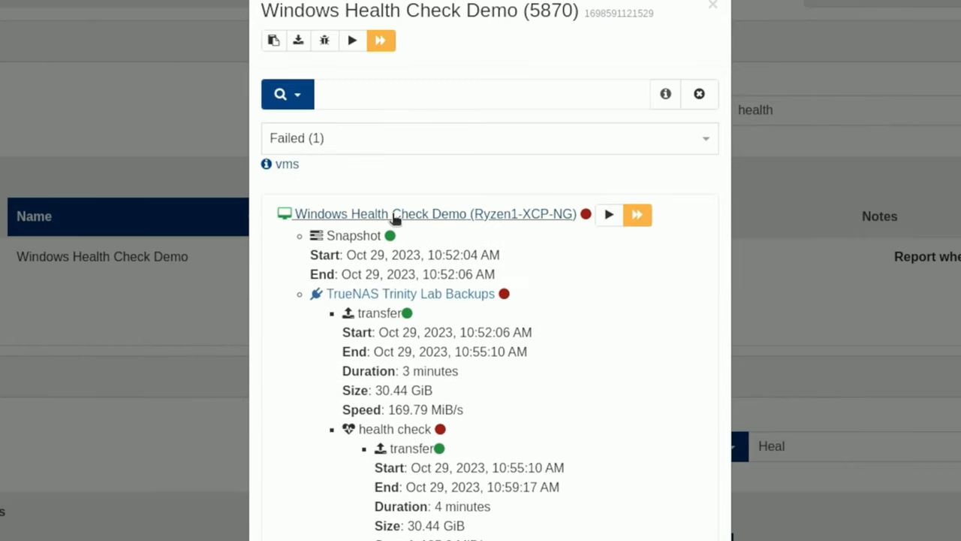
pyautogui.scroll(-3)
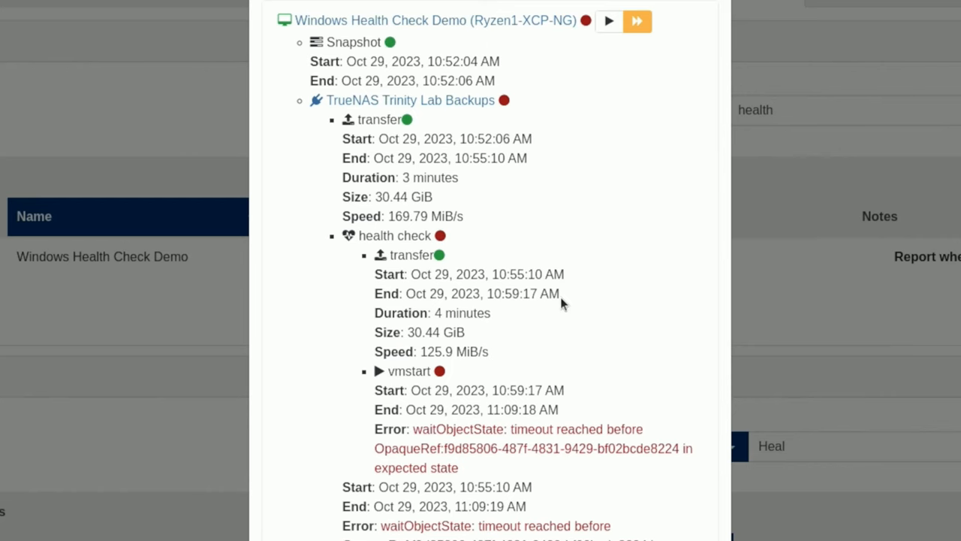
pyautogui.scroll(-3)
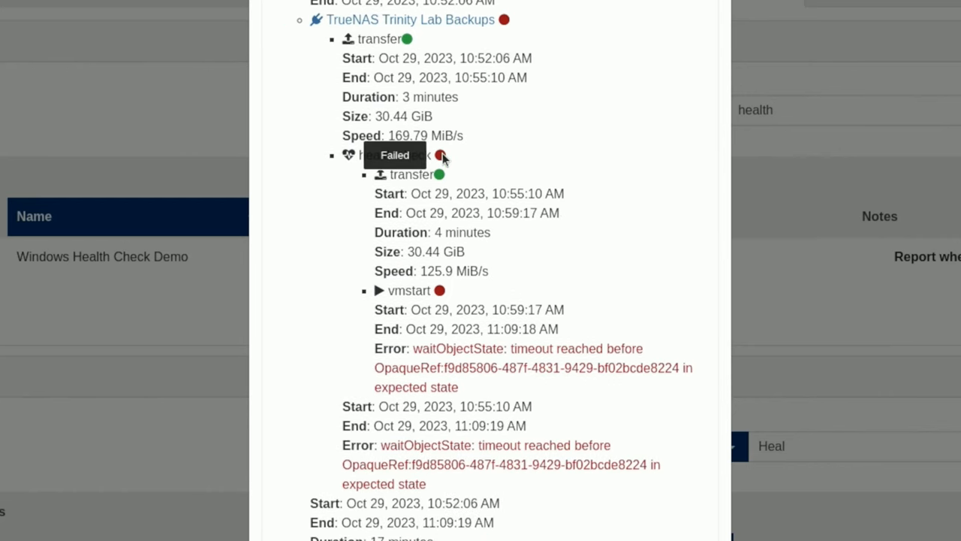
pyautogui.moveTo(442, 174)
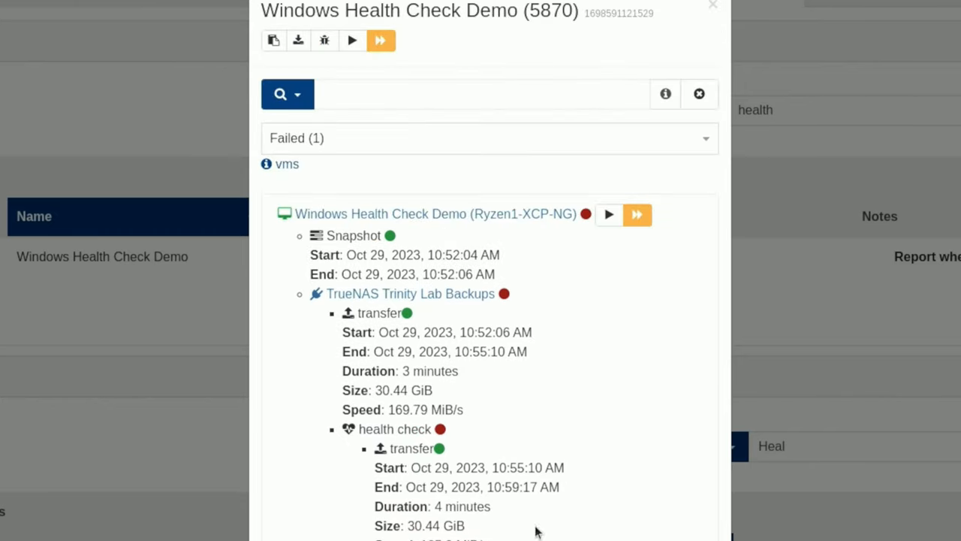
pyautogui.moveTo(453, 252)
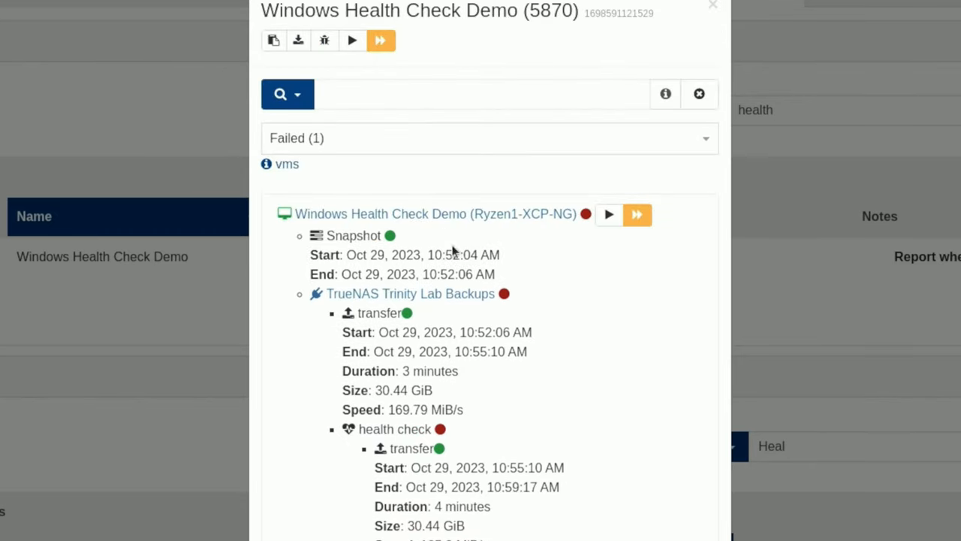
pyautogui.moveTo(524, 359)
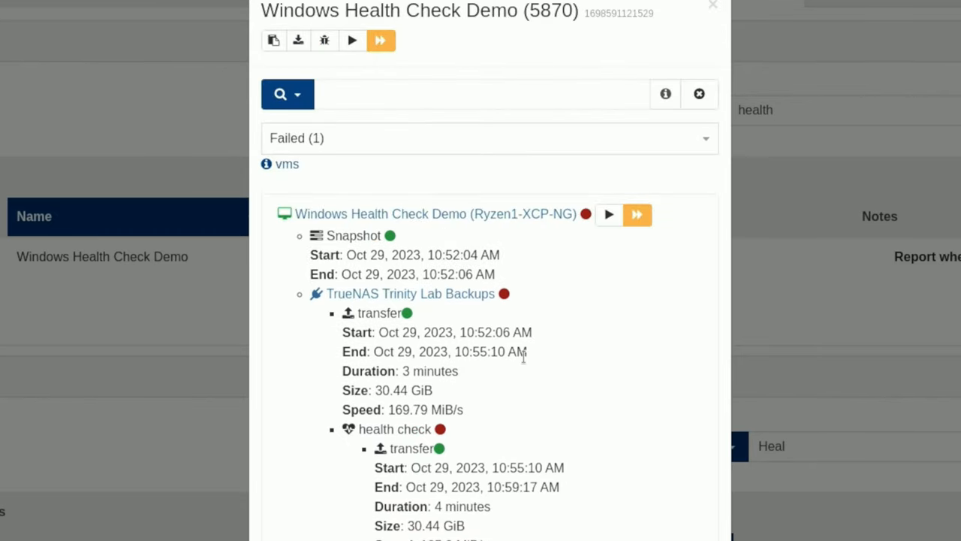
pyautogui.moveTo(533, 369)
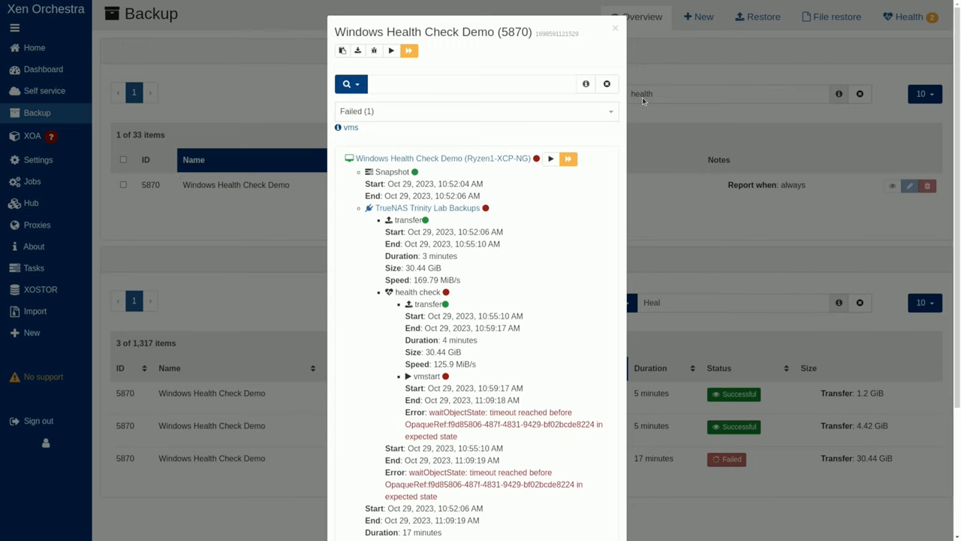
# - Close the failed log, inspect the latest successful run's details, then close that modal
pyautogui.click(615, 28)
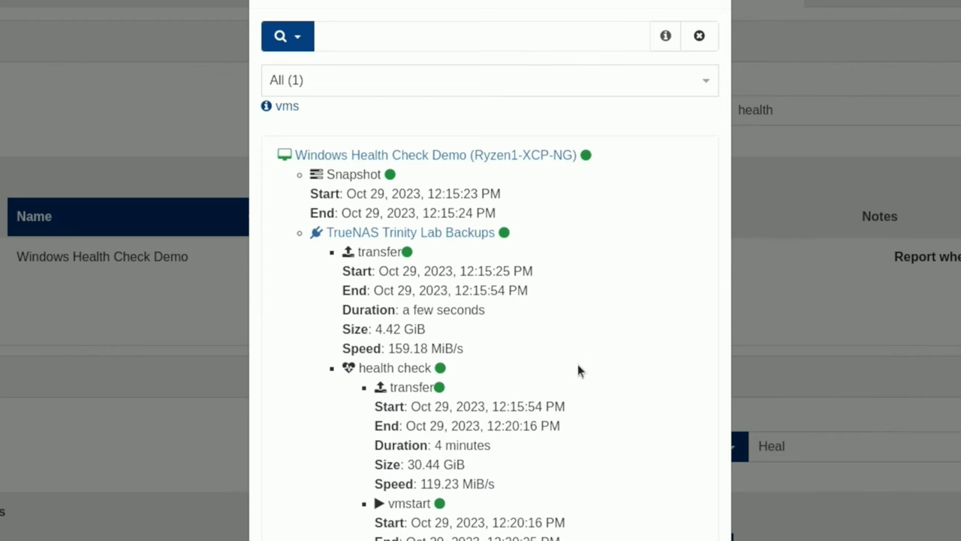
pyautogui.moveTo(729, 12)
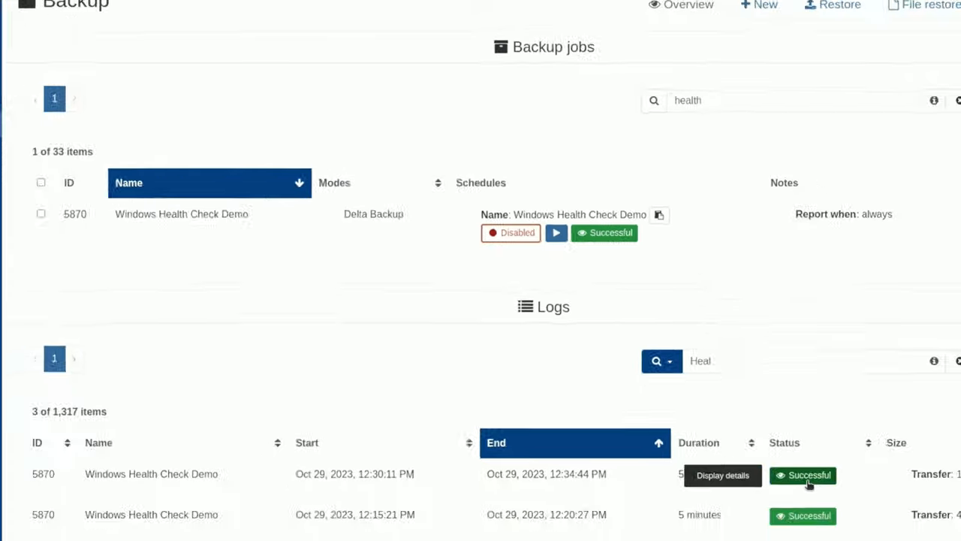
pyautogui.click(802, 474)
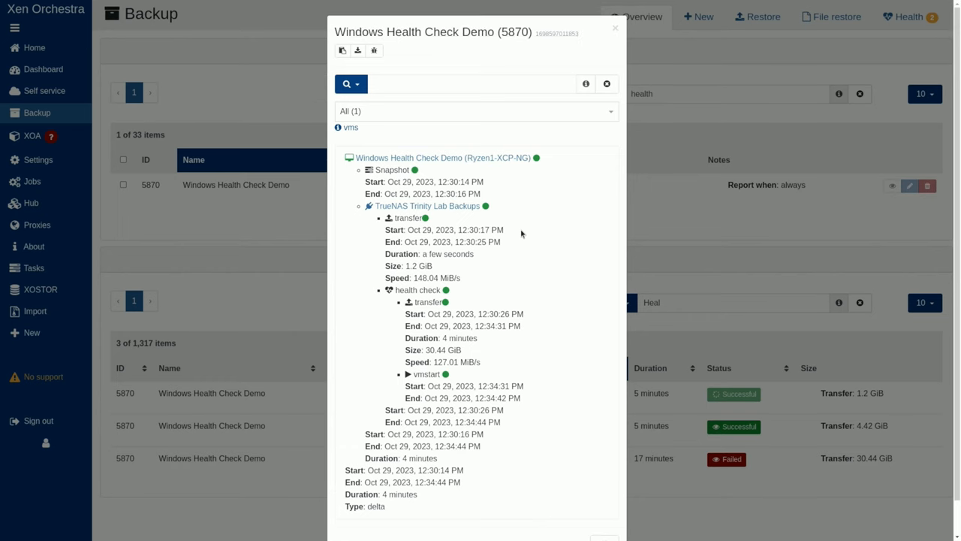
pyautogui.moveTo(592, 134)
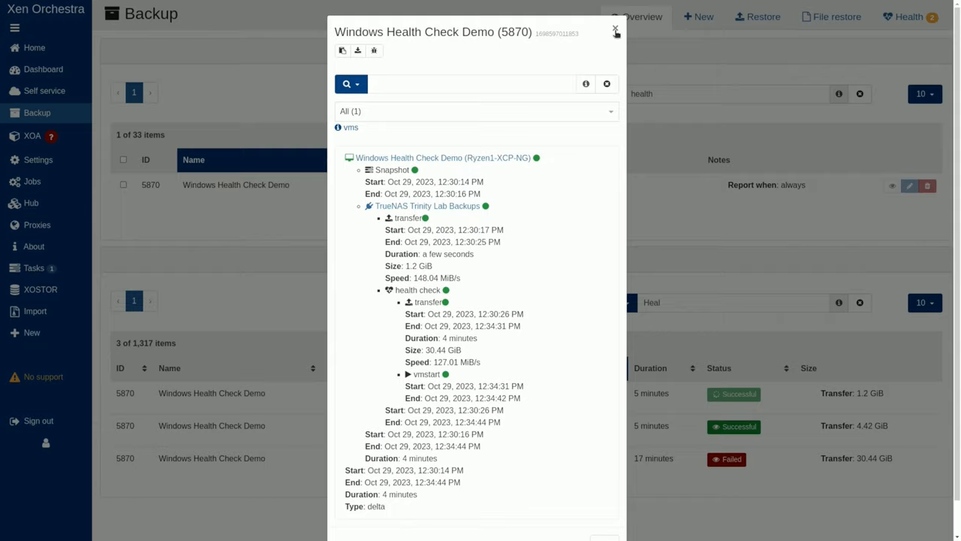
pyautogui.click(616, 30)
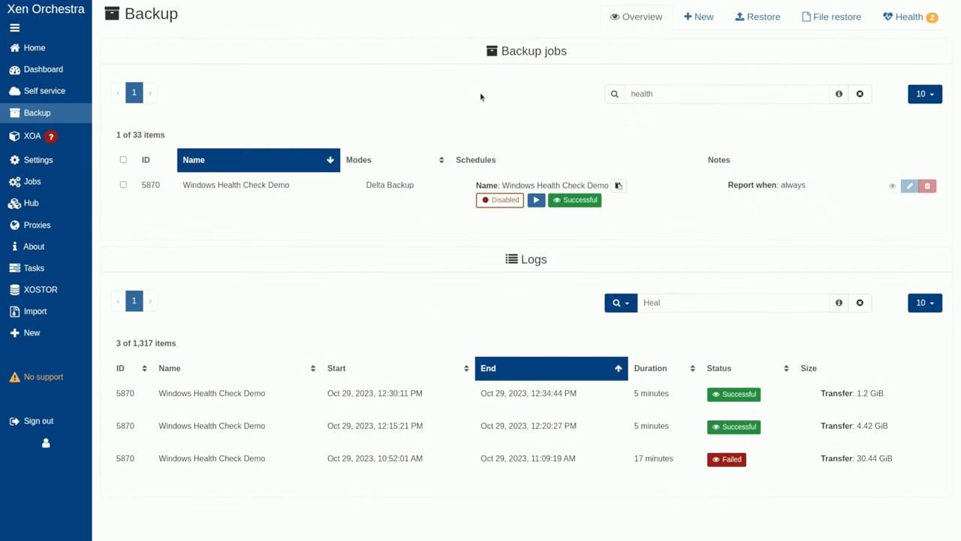
# - Create a Delta Backup job for Debian 12 Health Check Demo targeting TrueNAS Trinity Lab Backups
pyautogui.click(698, 16)
pyautogui.write('hea')
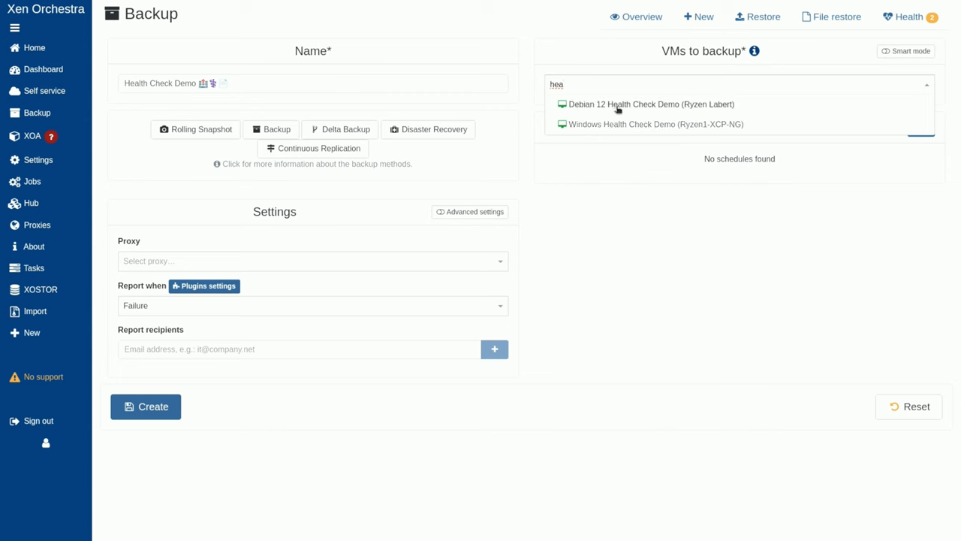
pyautogui.click(647, 103)
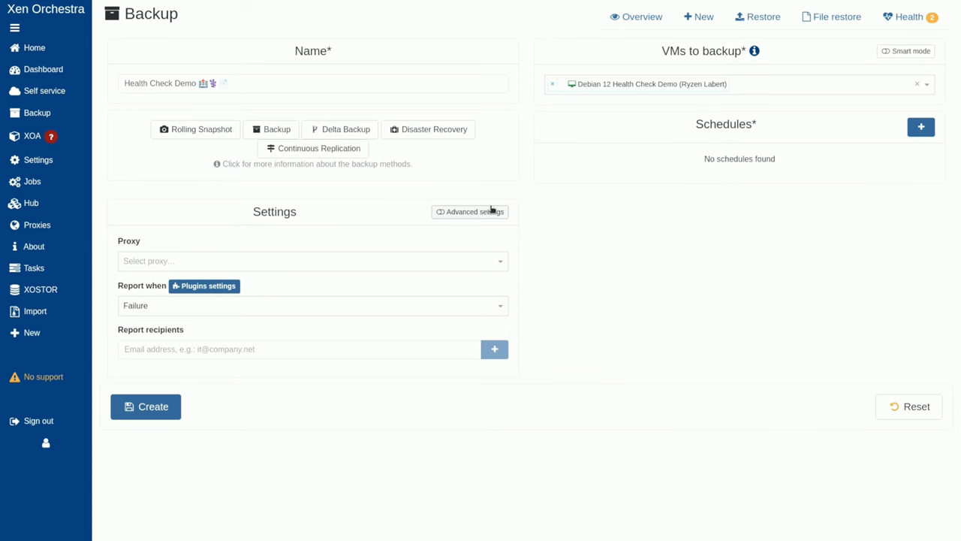
pyautogui.click(339, 129)
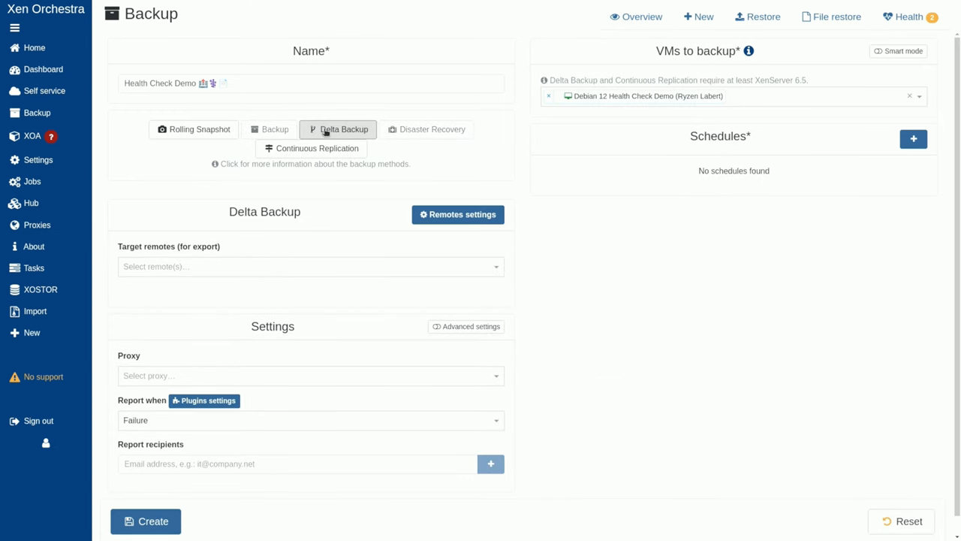
pyautogui.click(310, 266)
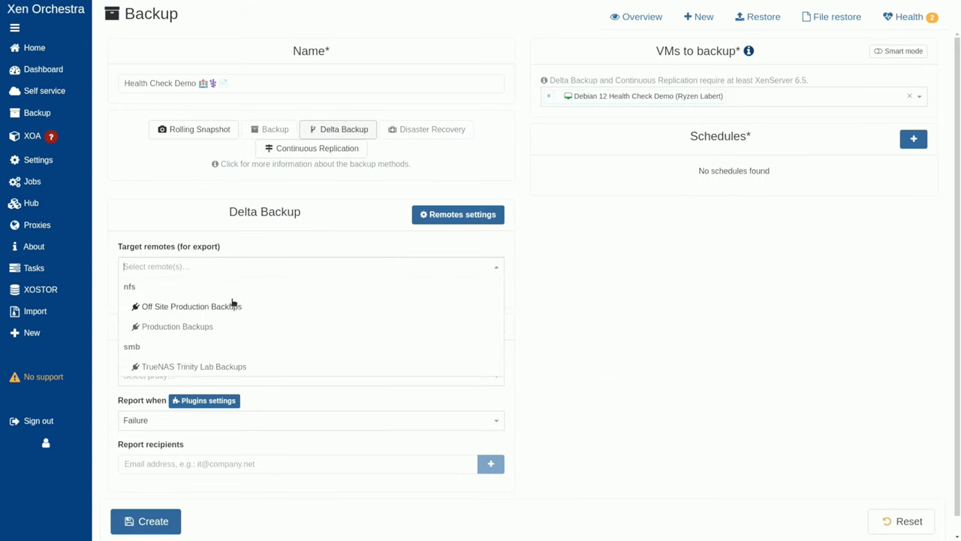
pyautogui.click(194, 366)
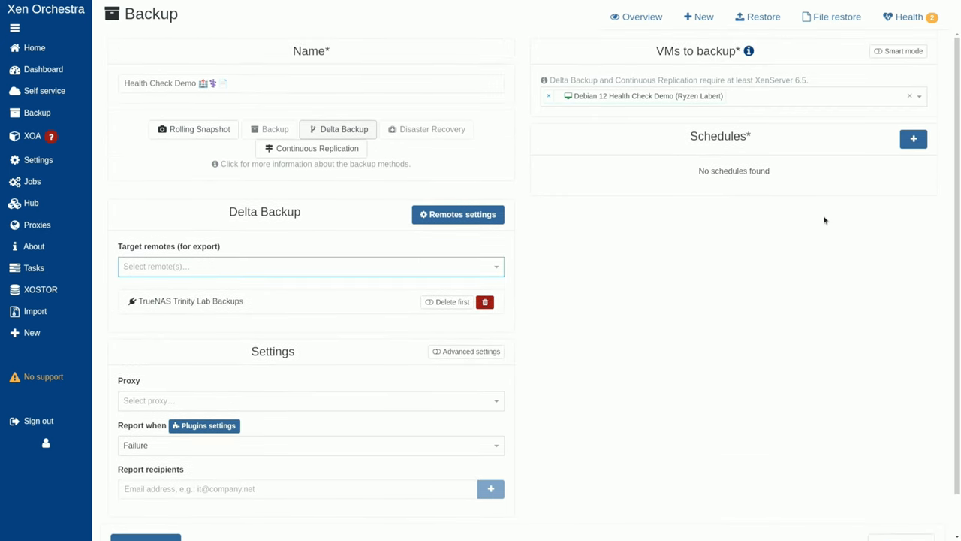
pyautogui.click(914, 138)
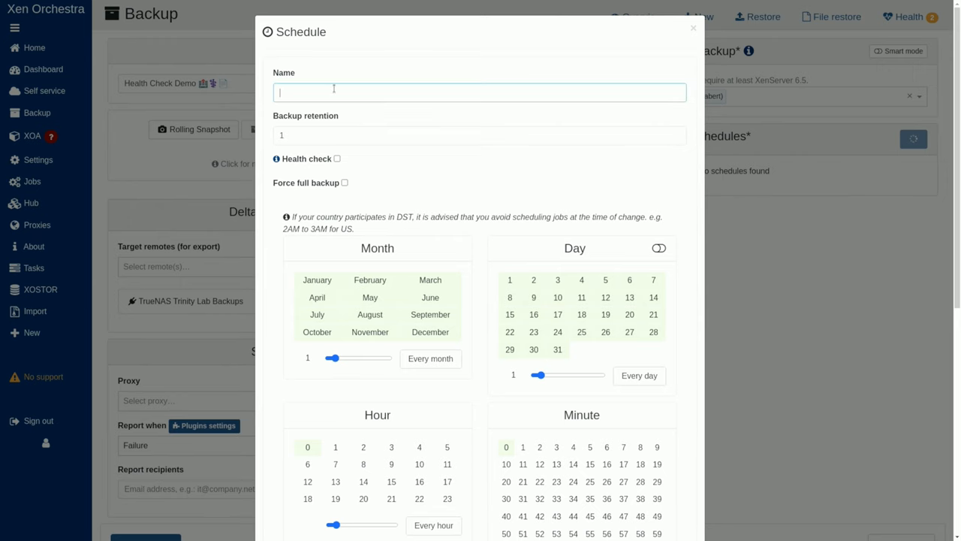
# - Name the schedule 'Health Check Demo', enable health check, and restore onto Ryzen1 Local Storage
pyautogui.write('Health Check Demo 🏥⚕️📄')
pyautogui.click(480, 134)
pyautogui.write('2')
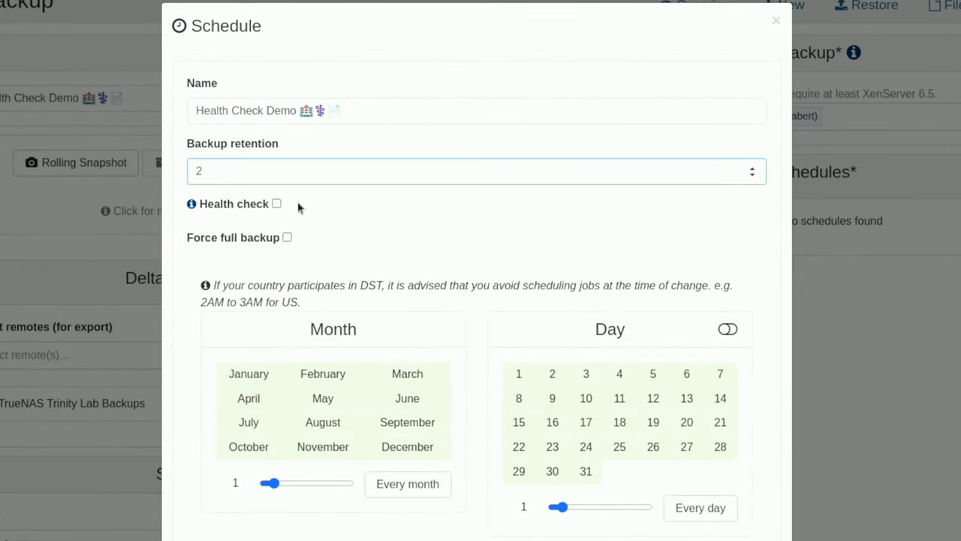
pyautogui.click(276, 204)
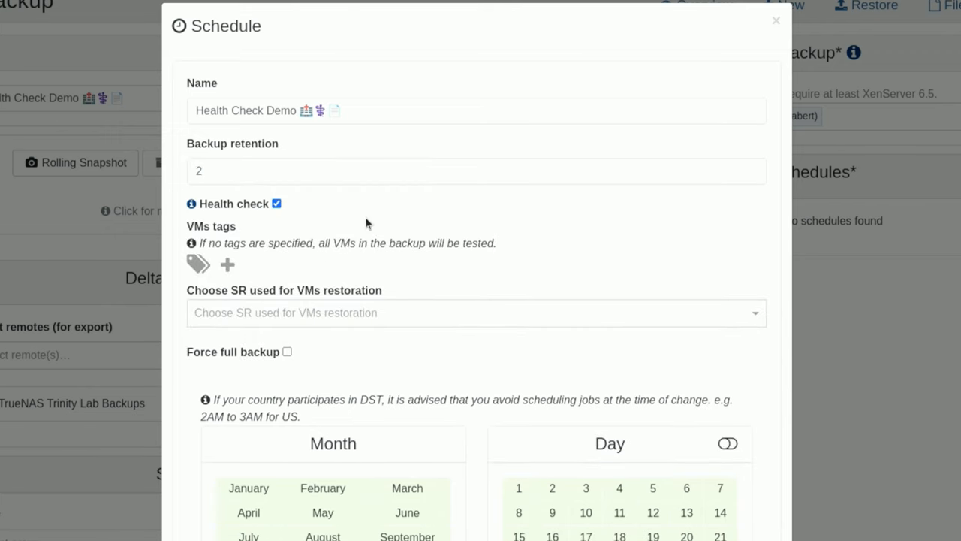
pyautogui.scroll(-3)
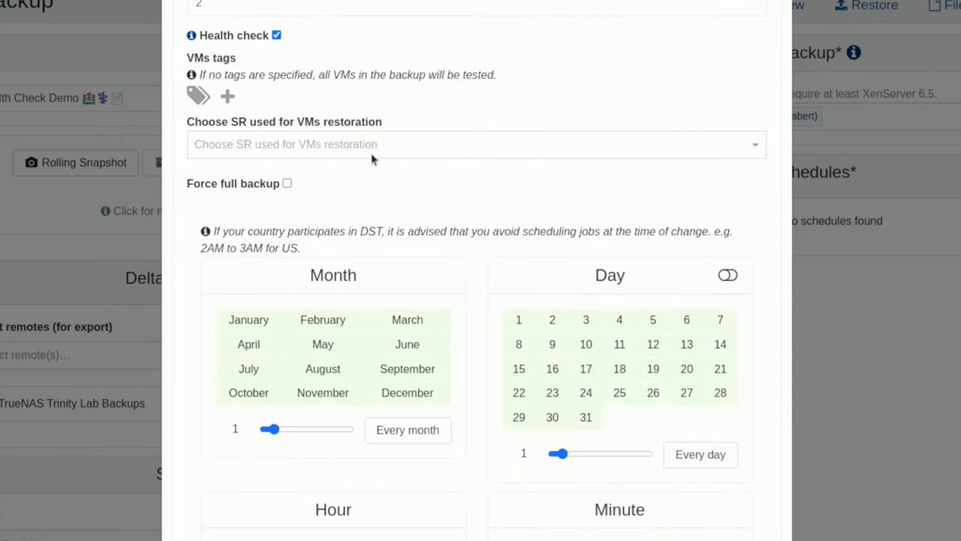
pyautogui.click(475, 144)
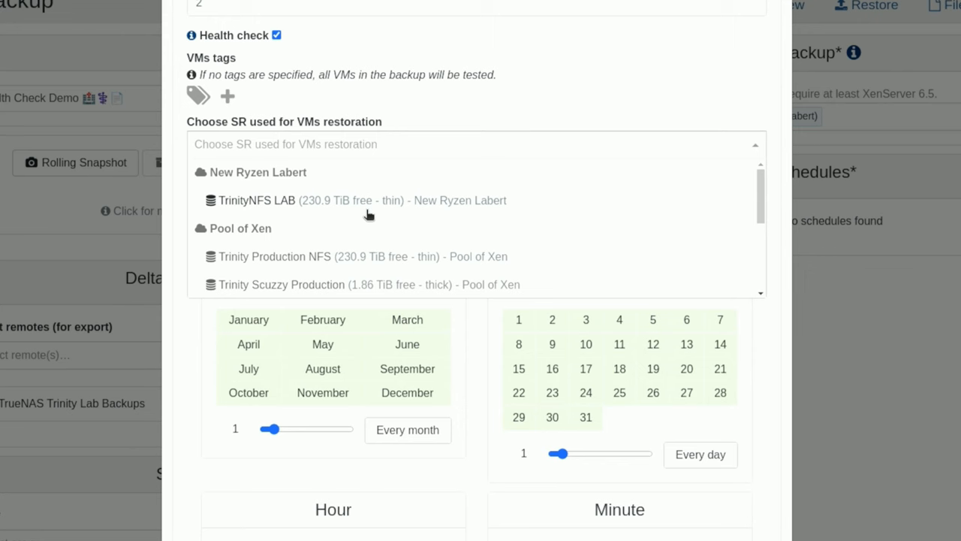
pyautogui.moveTo(359, 215)
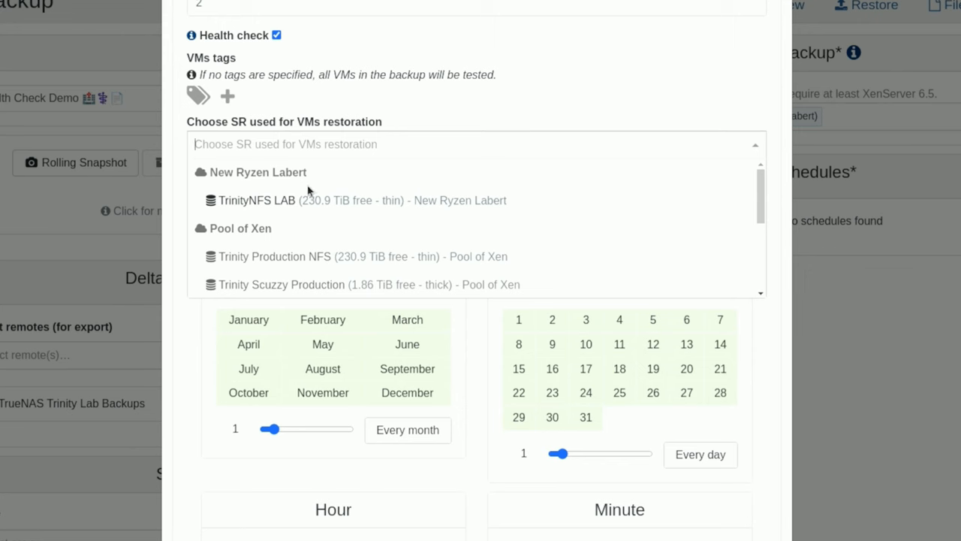
pyautogui.moveTo(316, 193)
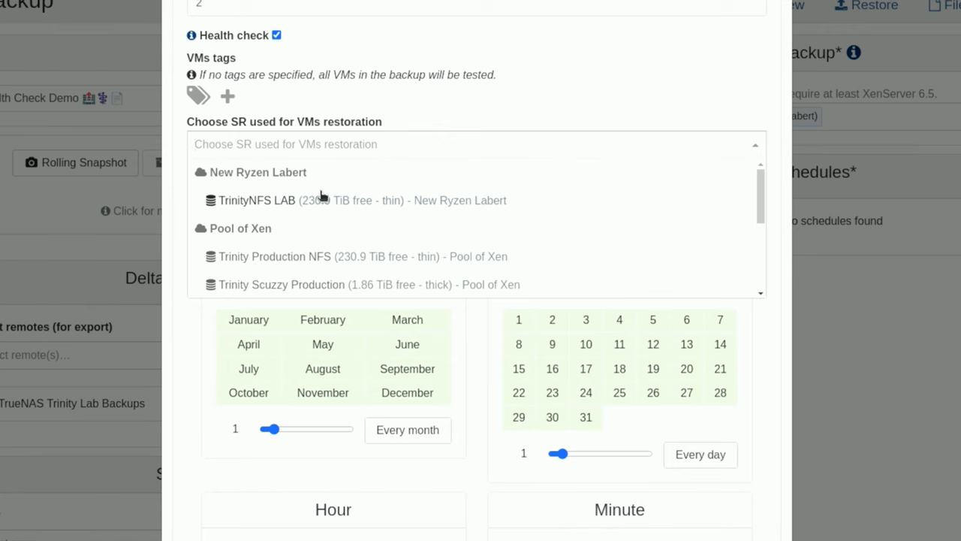
pyautogui.moveTo(338, 256)
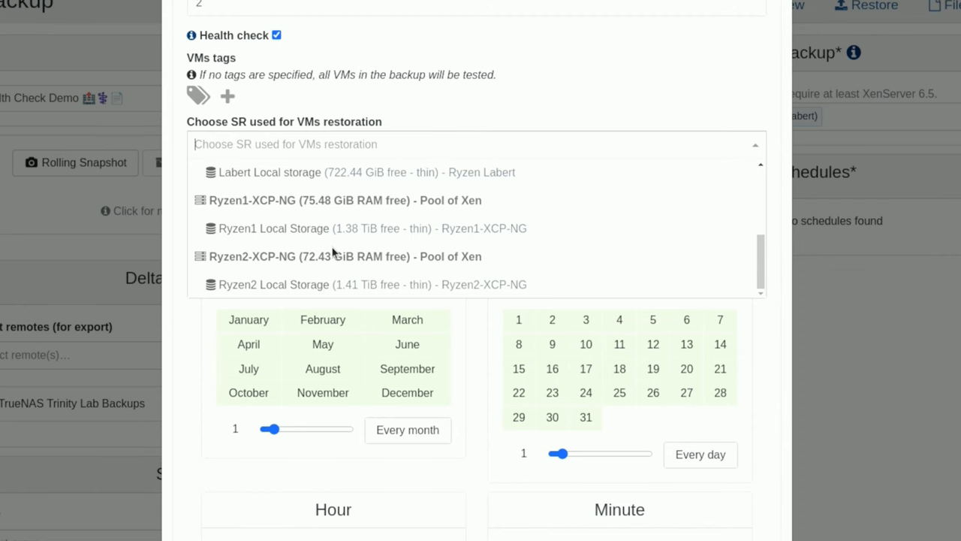
pyautogui.moveTo(295, 234)
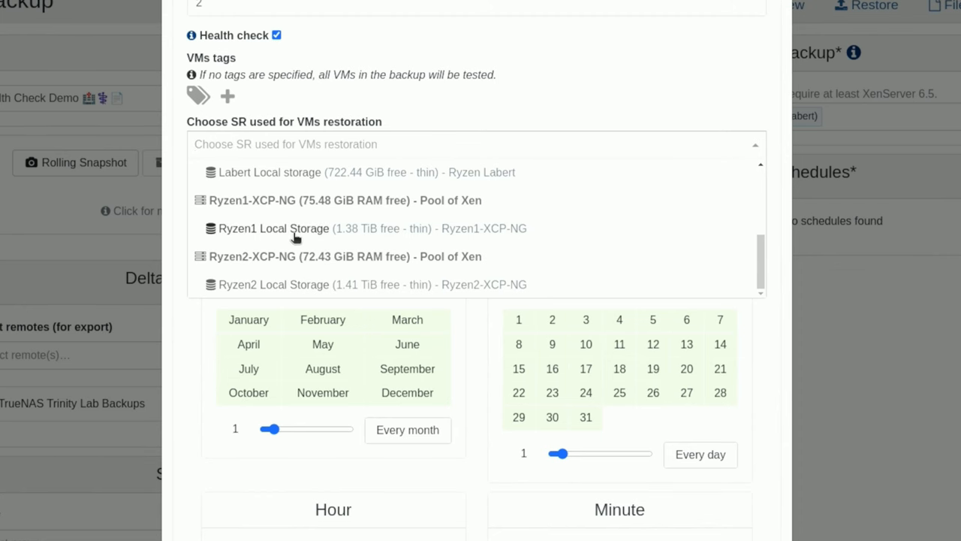
pyautogui.click(273, 229)
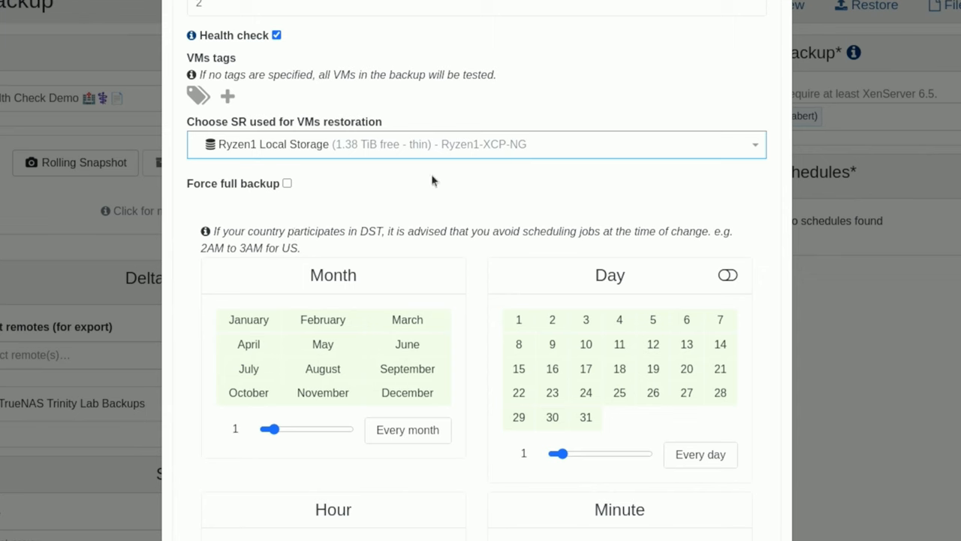
pyautogui.moveTo(370, 184)
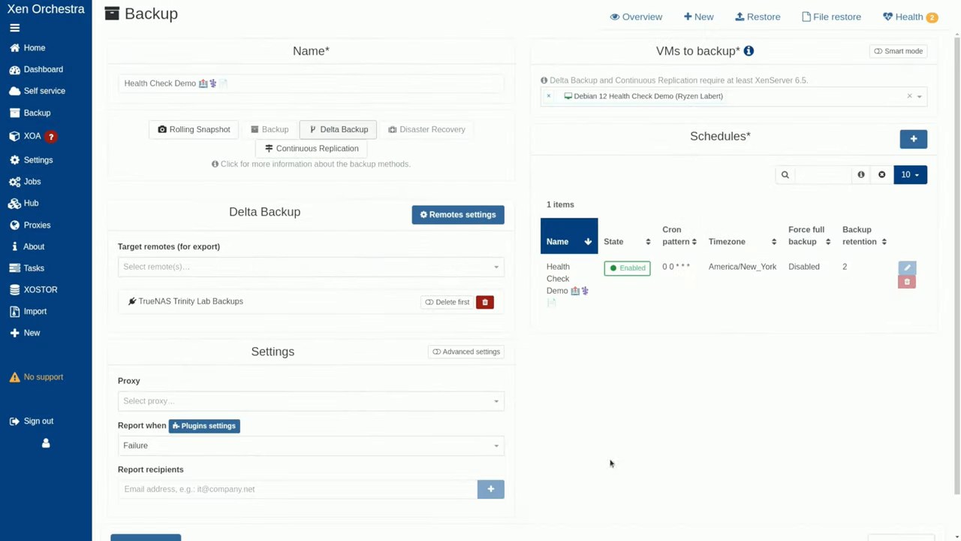
# - Disable the Health Check Demo schedule and open it for editing
pyautogui.click(627, 267)
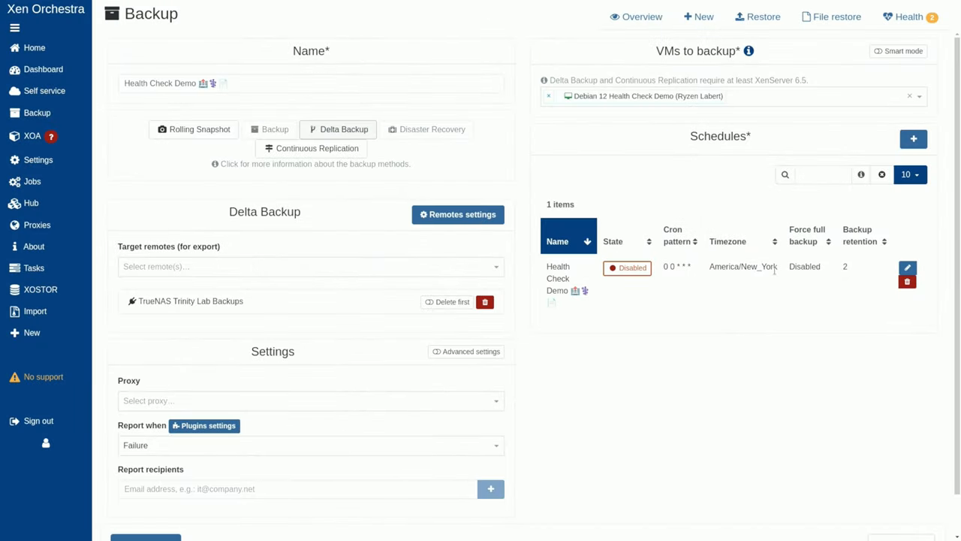
pyautogui.click(907, 267)
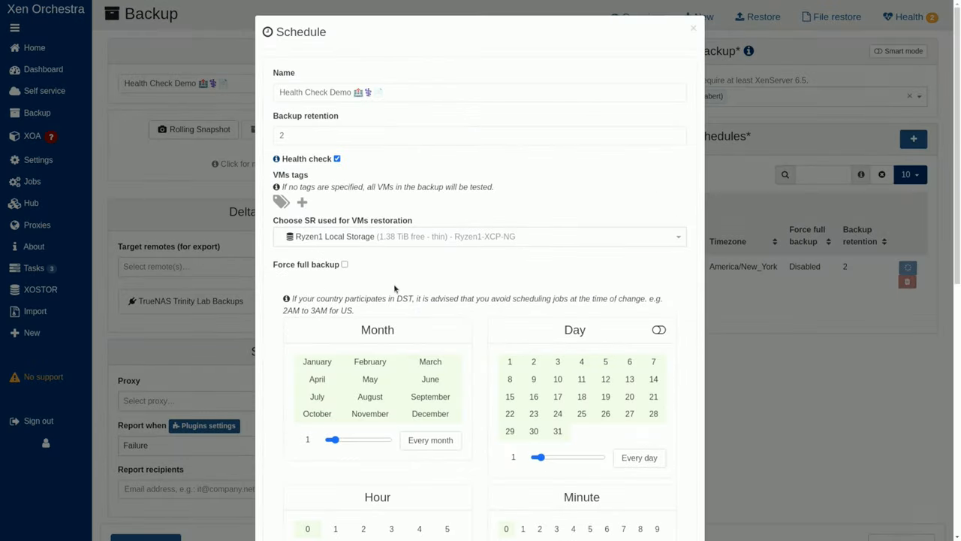
pyautogui.scroll(-3)
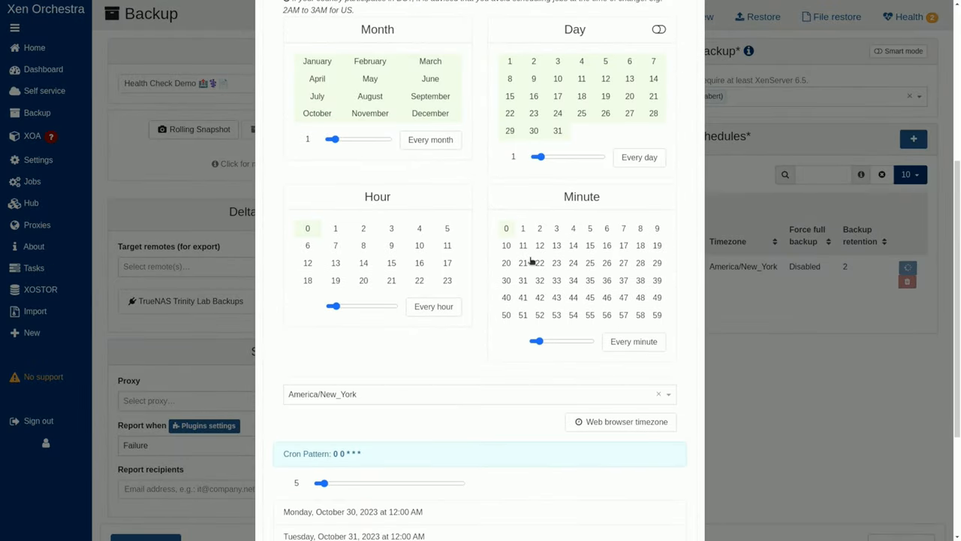
pyautogui.click(522, 229)
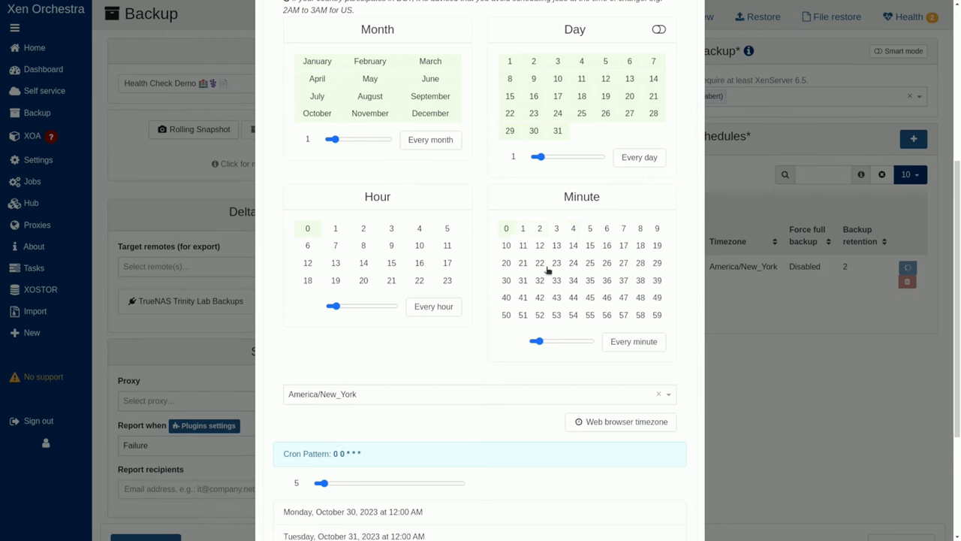
pyautogui.scroll(3)
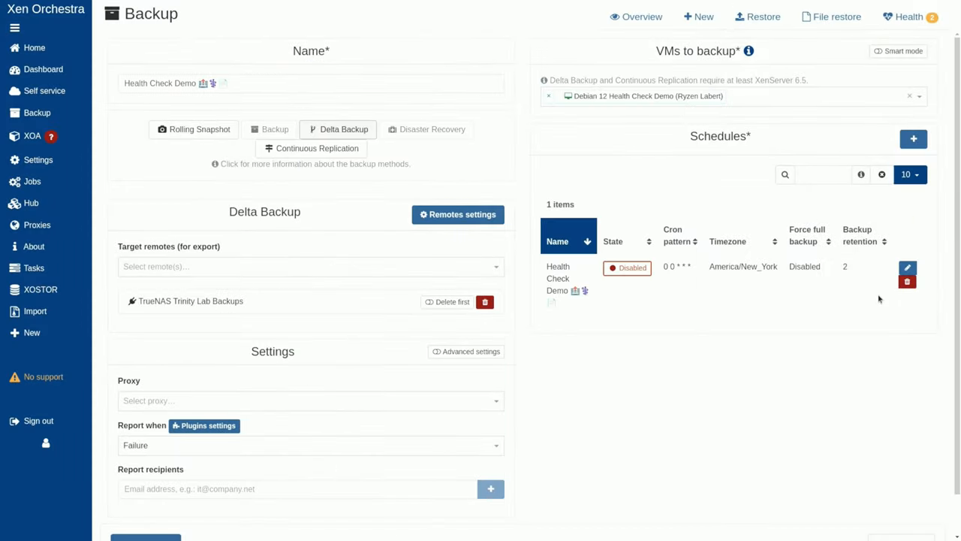
pyautogui.moveTo(615, 306)
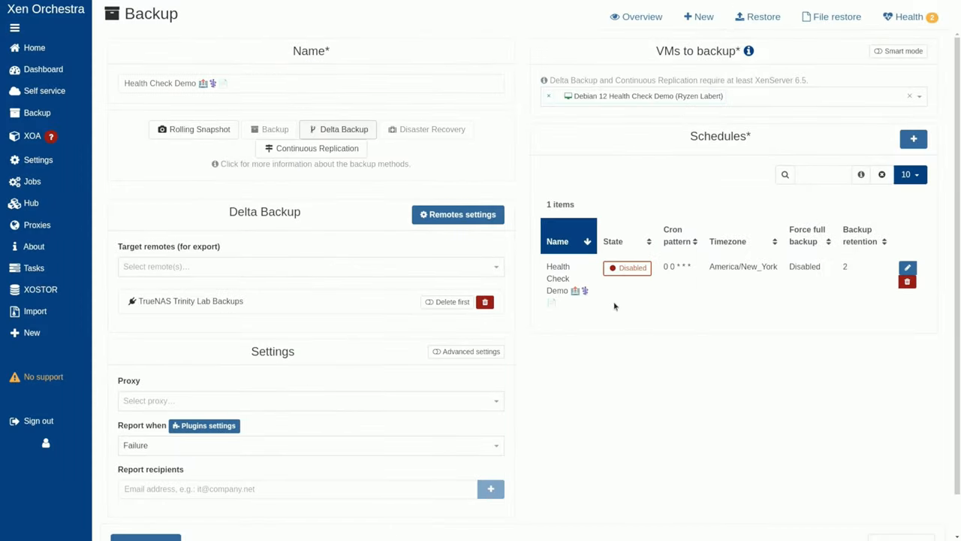
# - Set the schedule to run Saturdays at 16:00 (cron 0 16 * * 6) and save
pyautogui.click(907, 267)
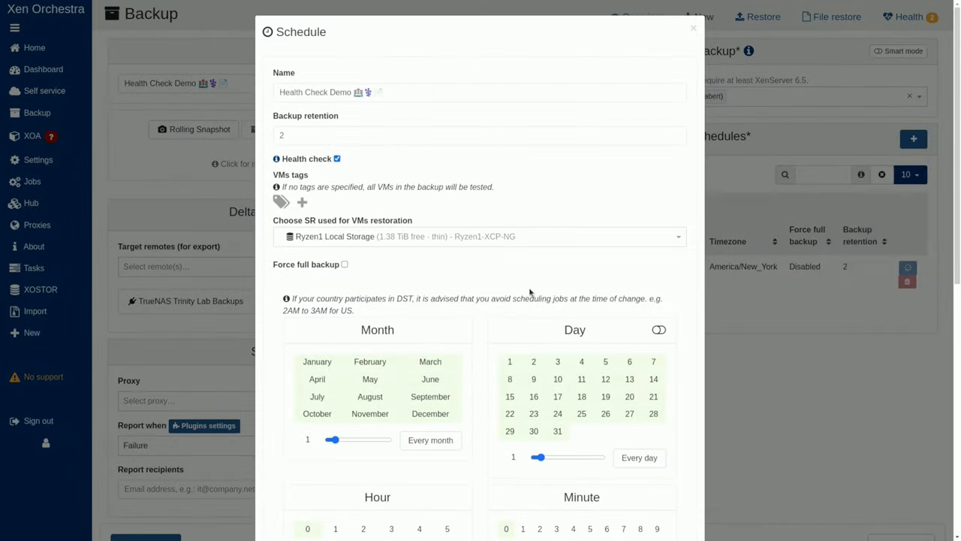
pyautogui.scroll(-3)
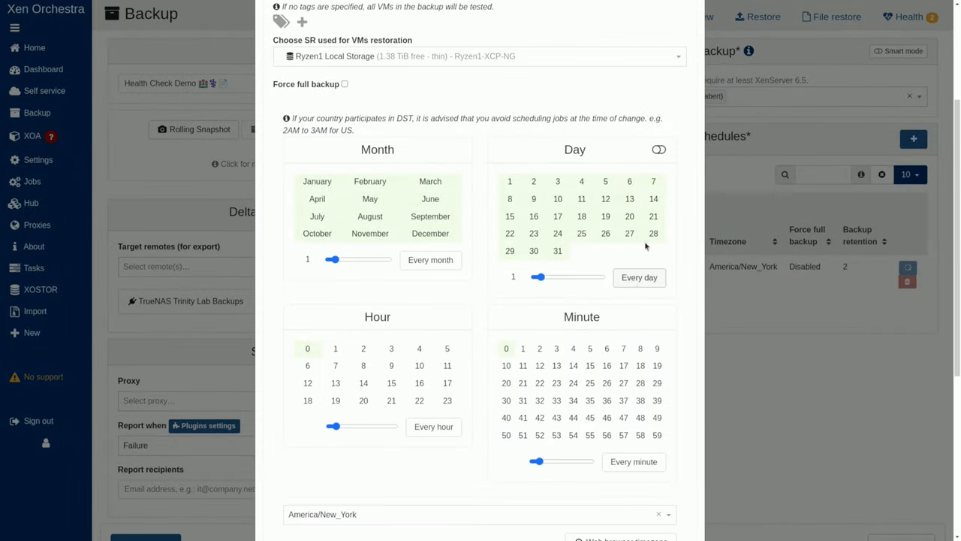
pyautogui.click(659, 149)
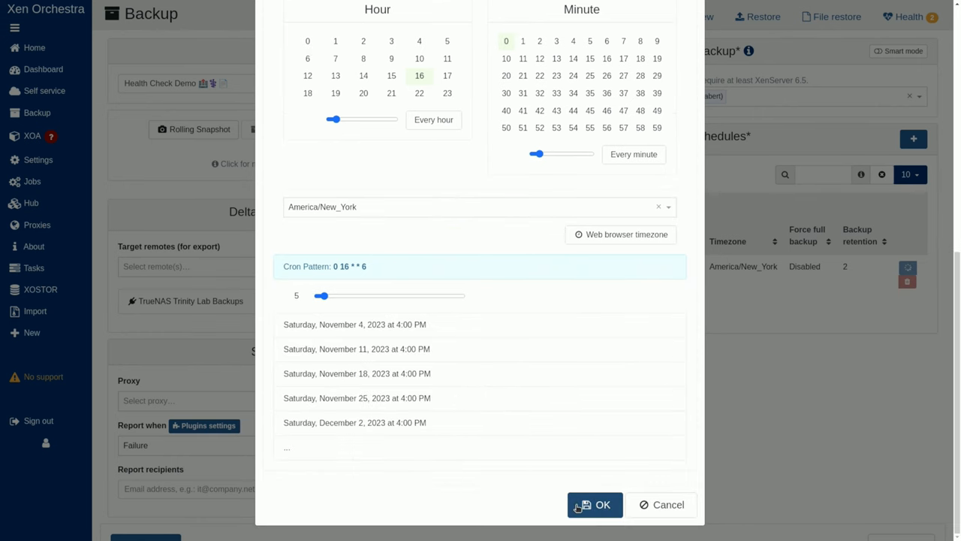
pyautogui.click(595, 504)
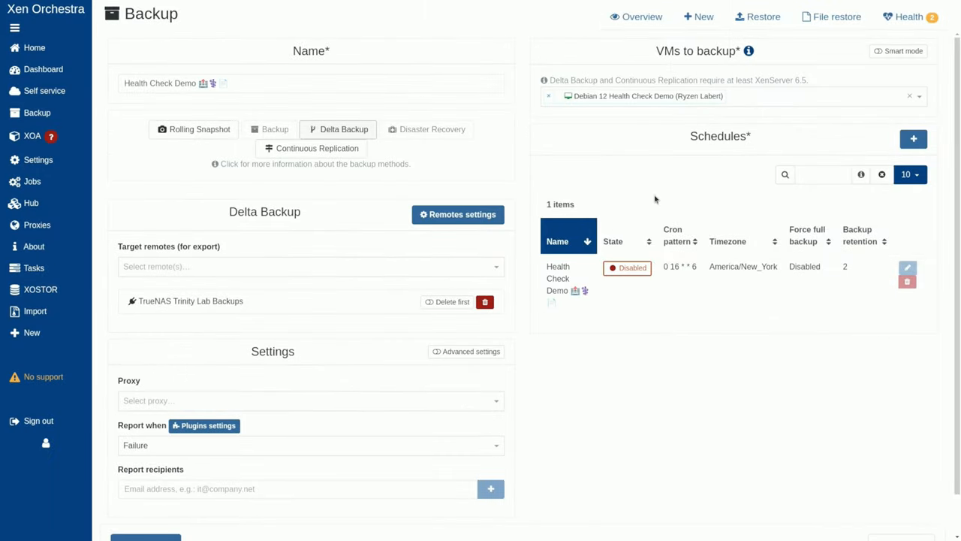
pyautogui.moveTo(447, 188)
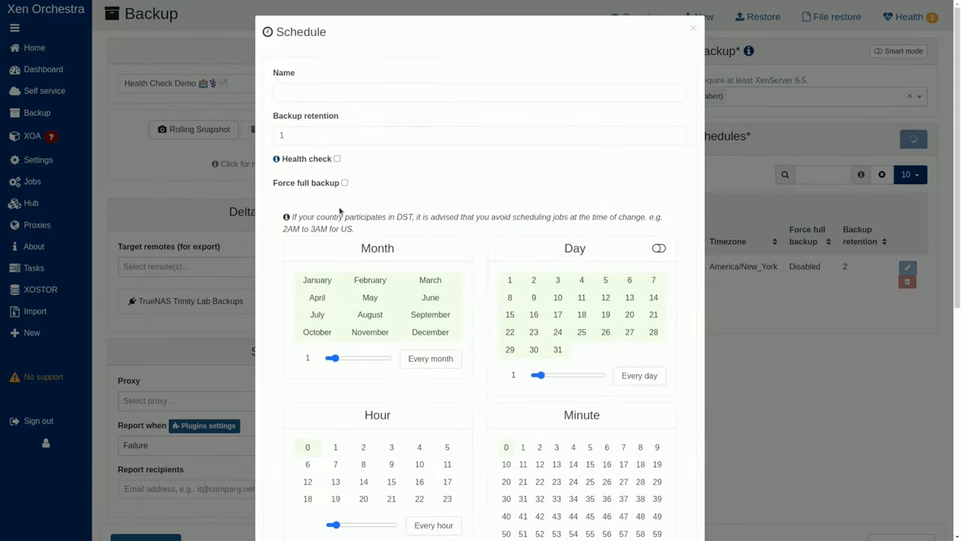
# - Add schedule 'Delta Backup hourly' keeping 12 backups and running every hour
pyautogui.click(479, 92)
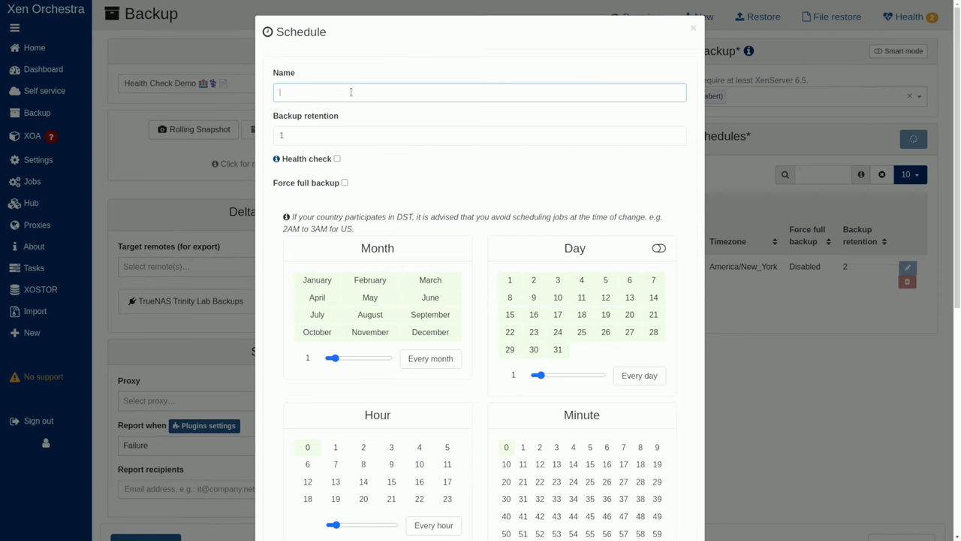
pyautogui.write('Delta Backup hourly')
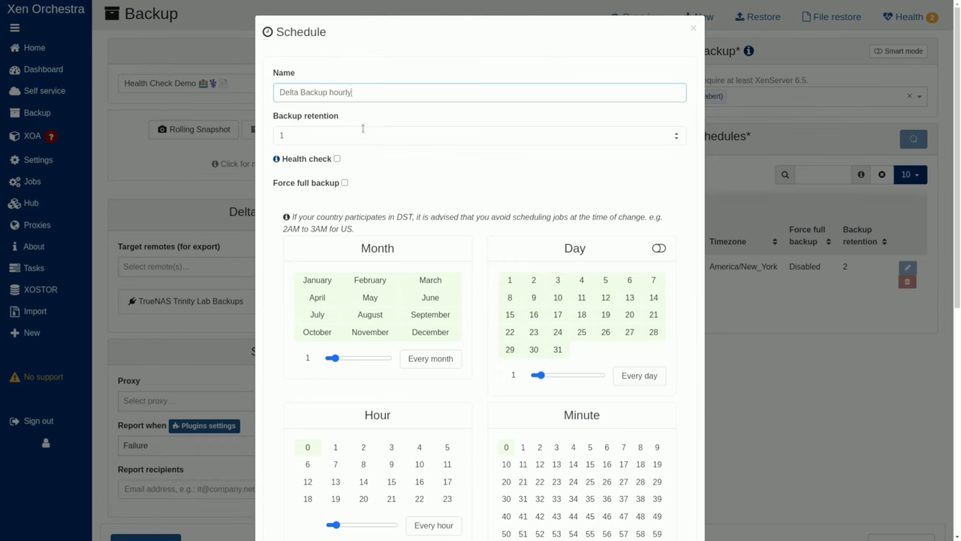
pyautogui.write('5')
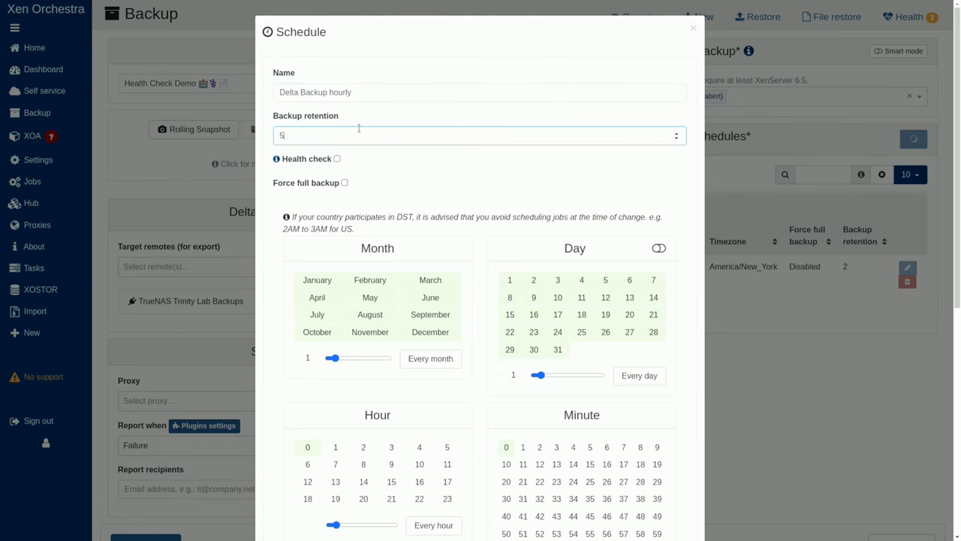
pyautogui.write('12')
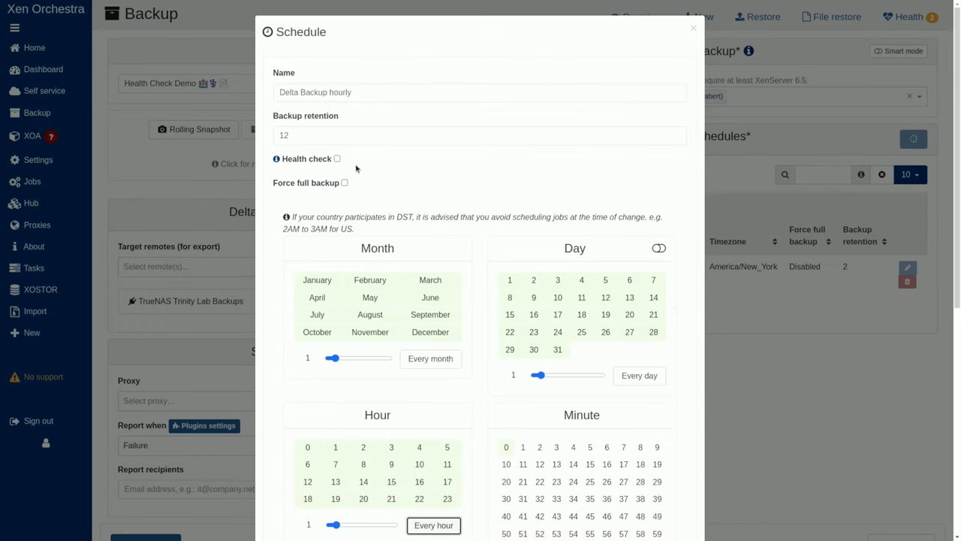
pyautogui.click(691, 28)
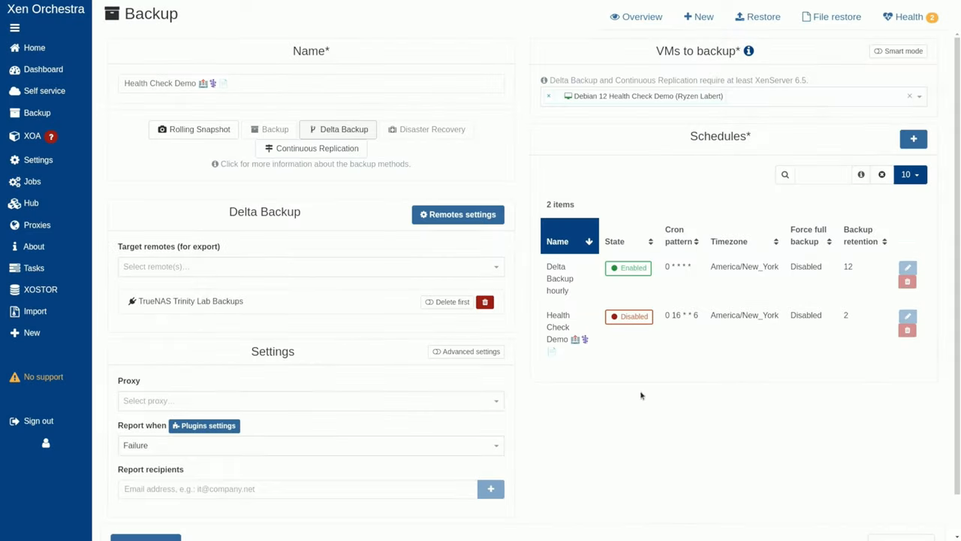
# - Disable Delta Backup hourly, then try Offline snapshot mode and revert it to Normal
pyautogui.click(629, 267)
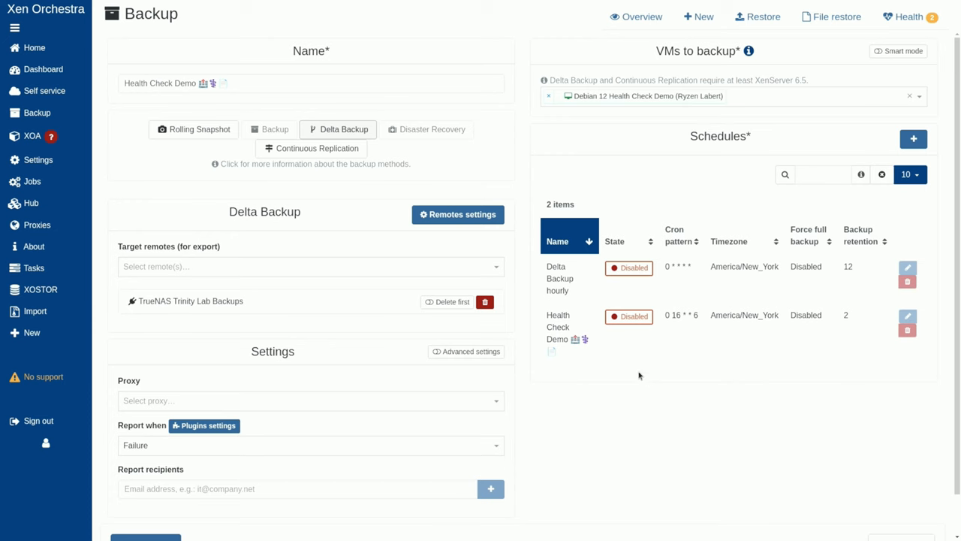
pyautogui.moveTo(187, 312)
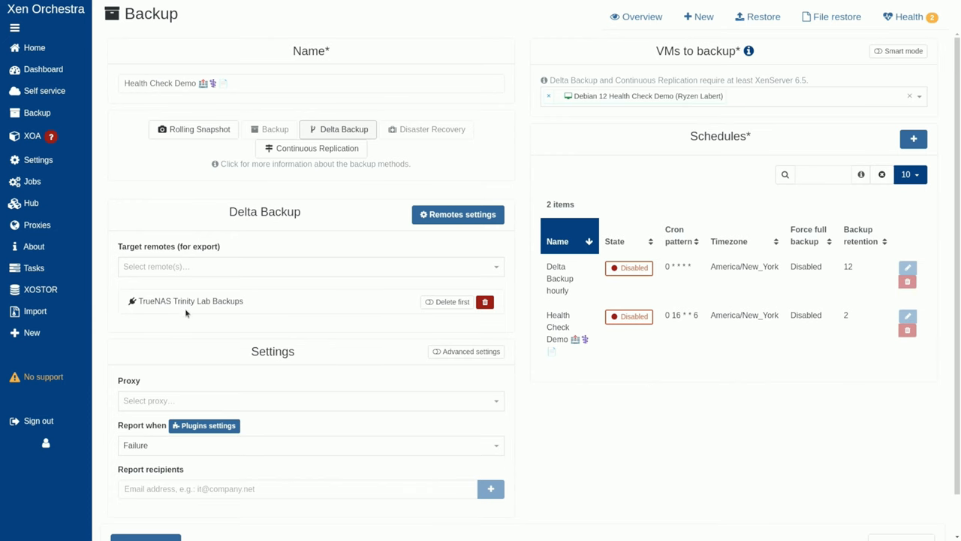
pyautogui.moveTo(186, 313)
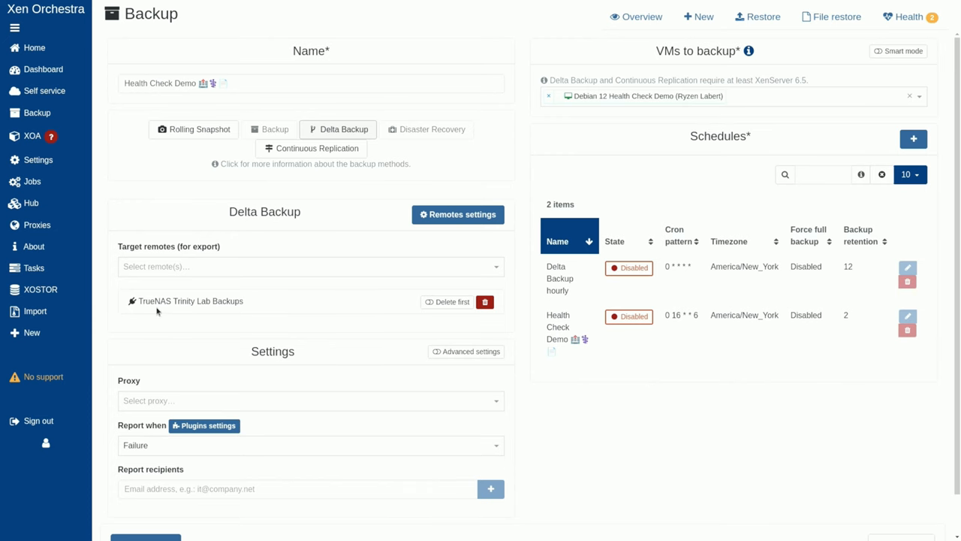
pyautogui.scroll(-3)
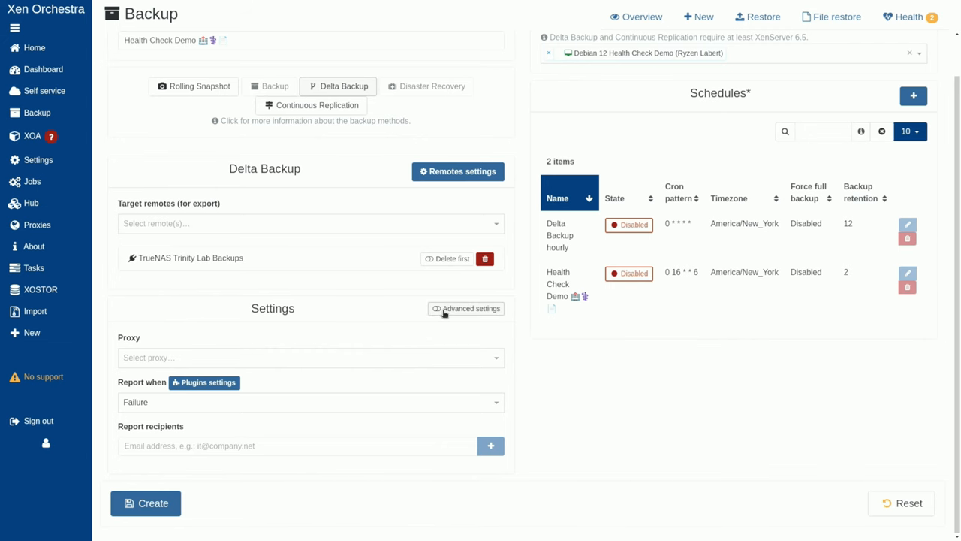
pyautogui.click(465, 307)
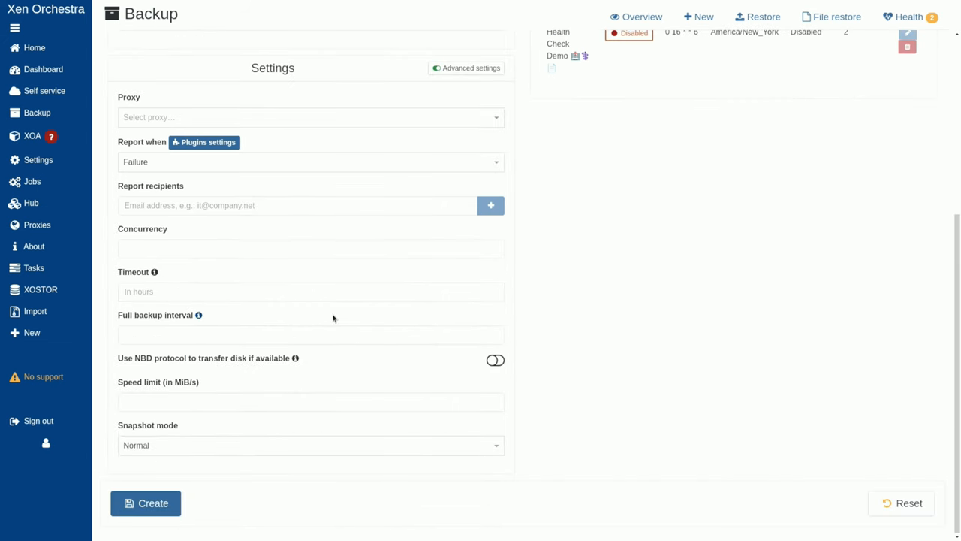
pyautogui.click(310, 445)
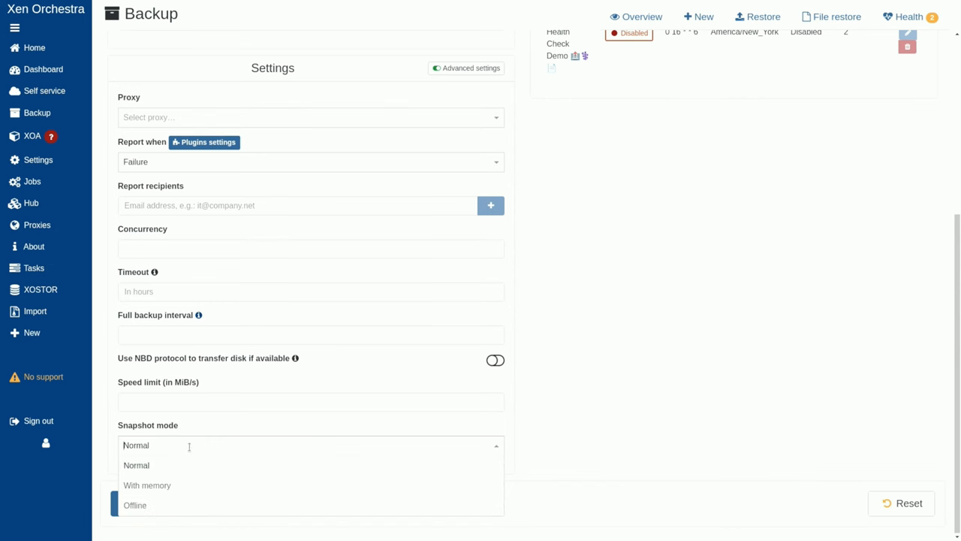
pyautogui.click(134, 505)
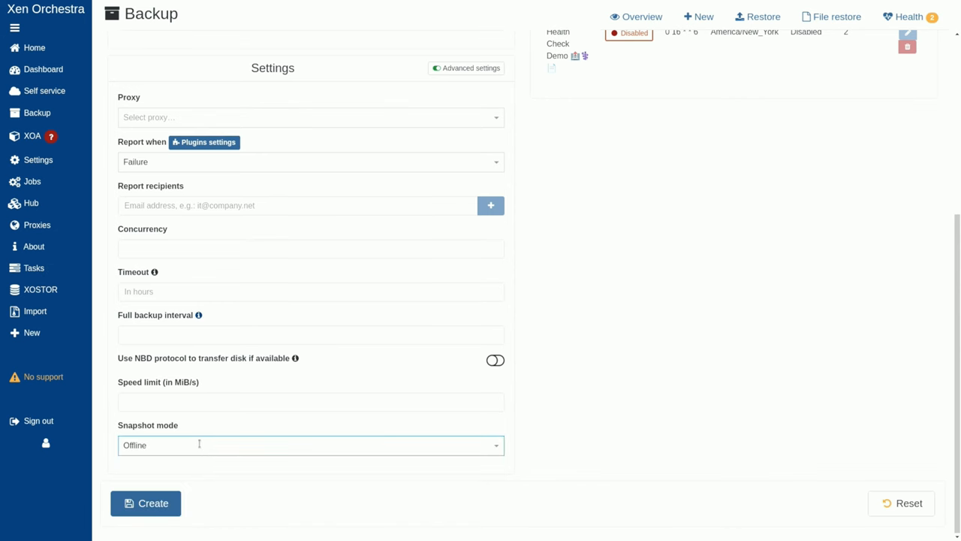
pyautogui.click(310, 444)
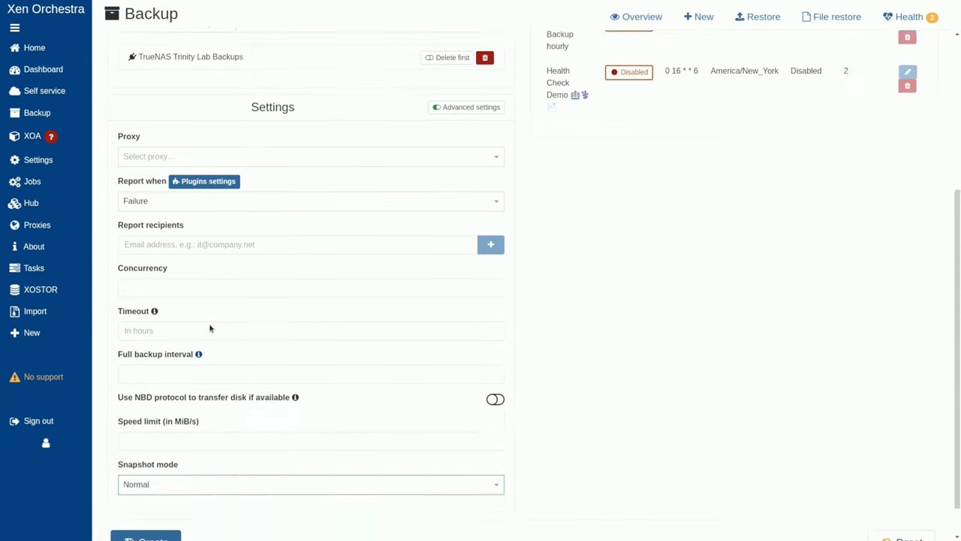
# - Delete the Delta Backup hourly schedule, leaving only Health Check Demo
pyautogui.scroll(-3)
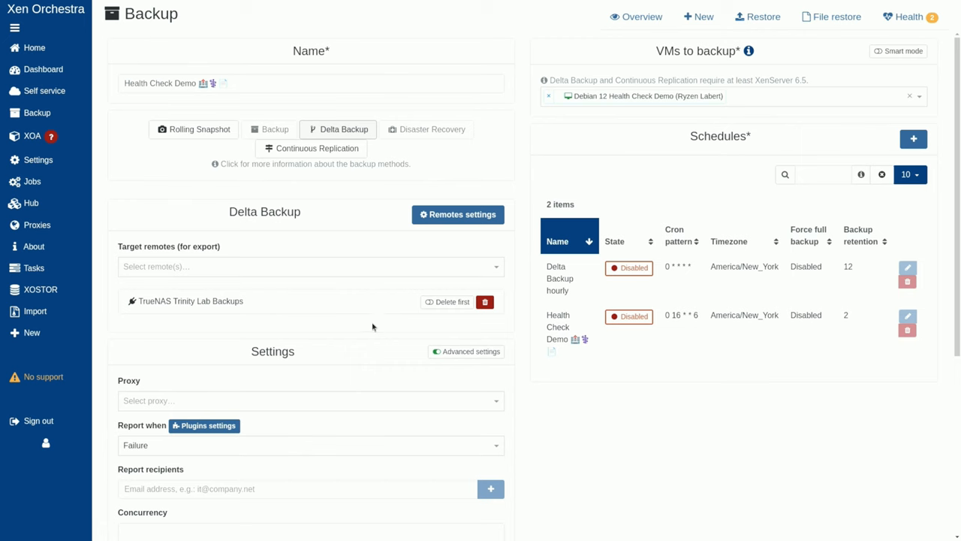
pyautogui.moveTo(908, 282)
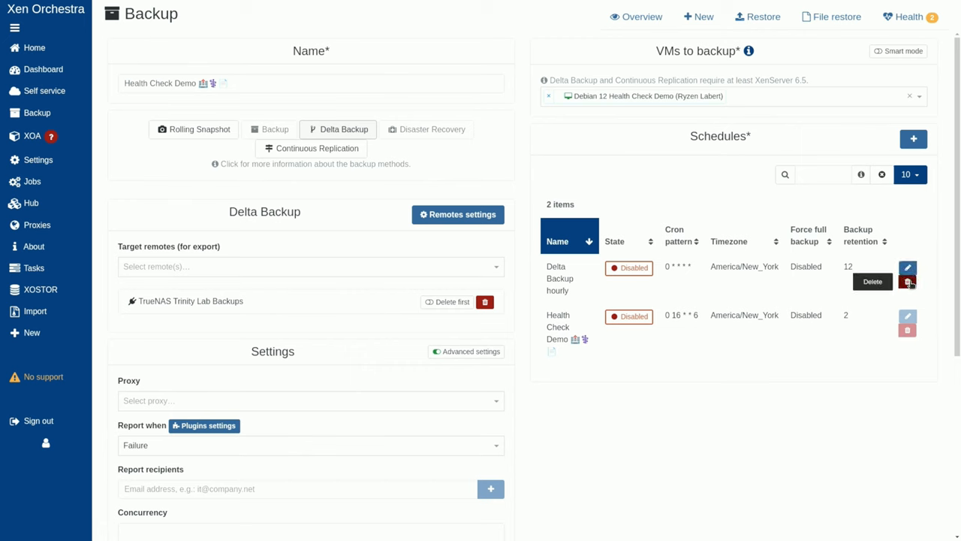
pyautogui.click(908, 281)
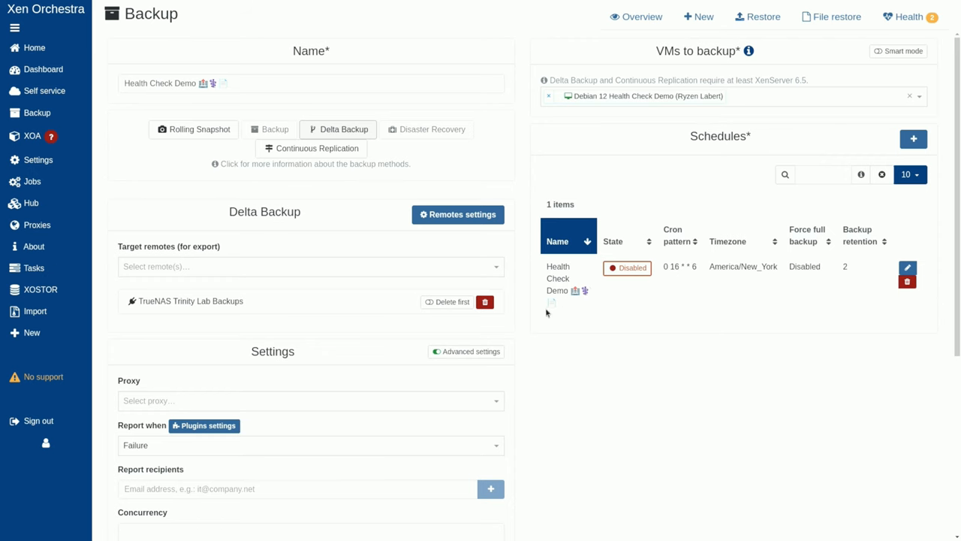
pyautogui.scroll(-3)
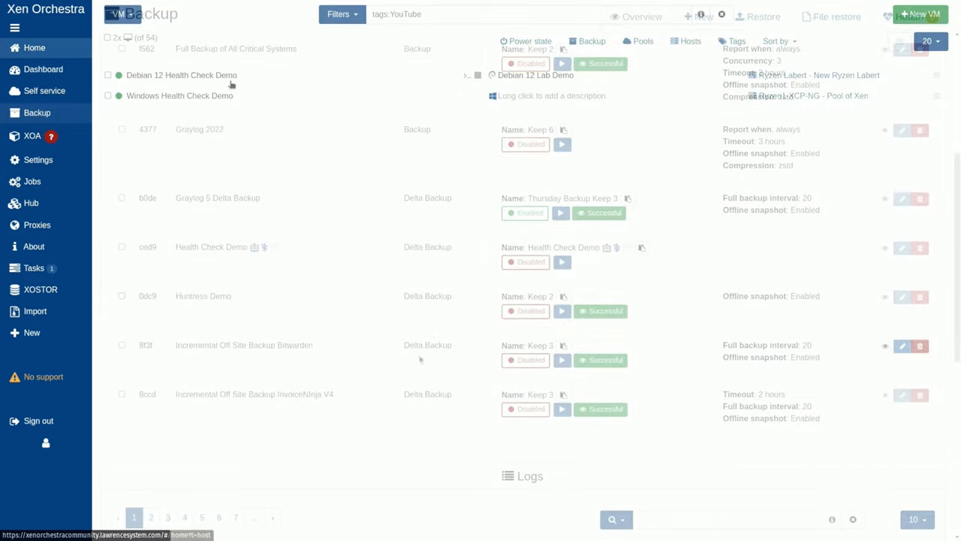
# - Run the Health Check Demo job from the Debian 12 VM's Backup tab, then return Home
pyautogui.click(181, 74)
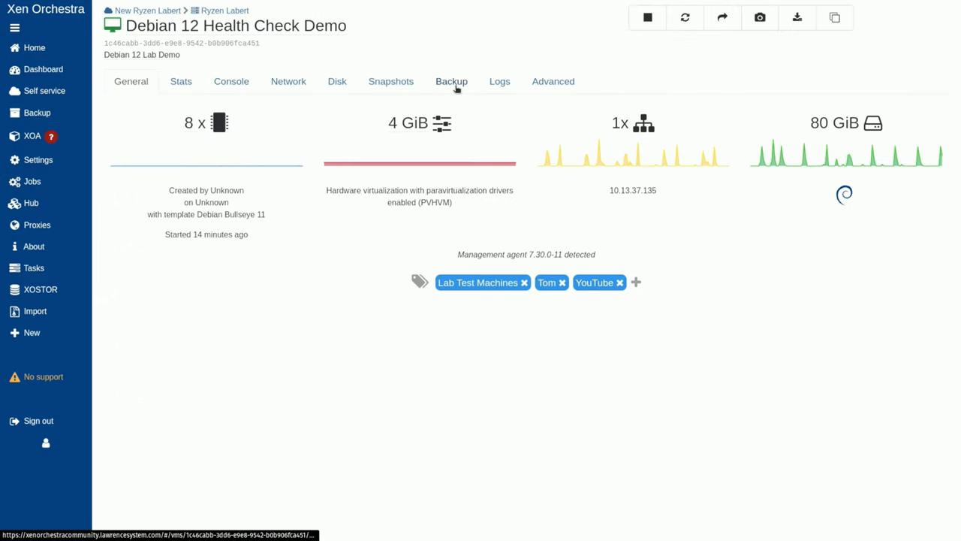
pyautogui.click(451, 81)
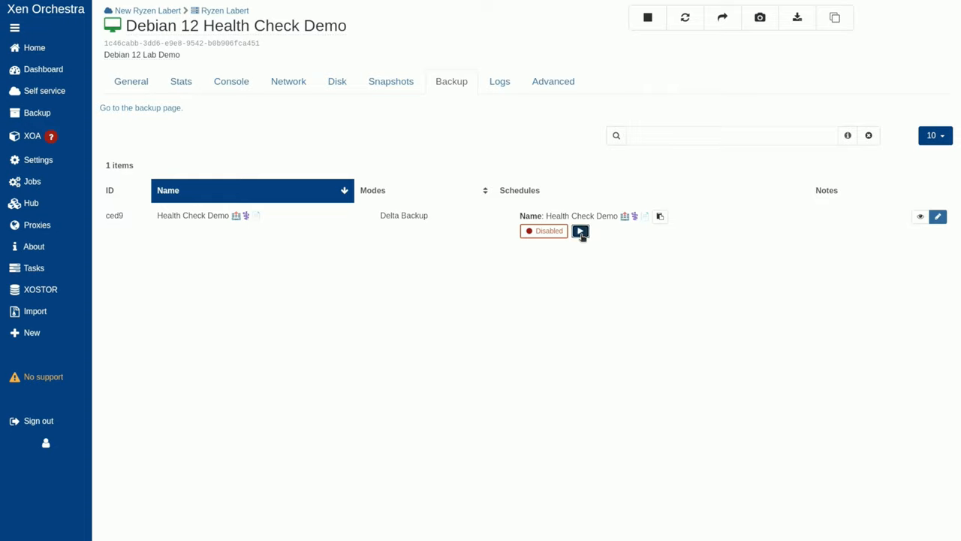
pyautogui.click(581, 231)
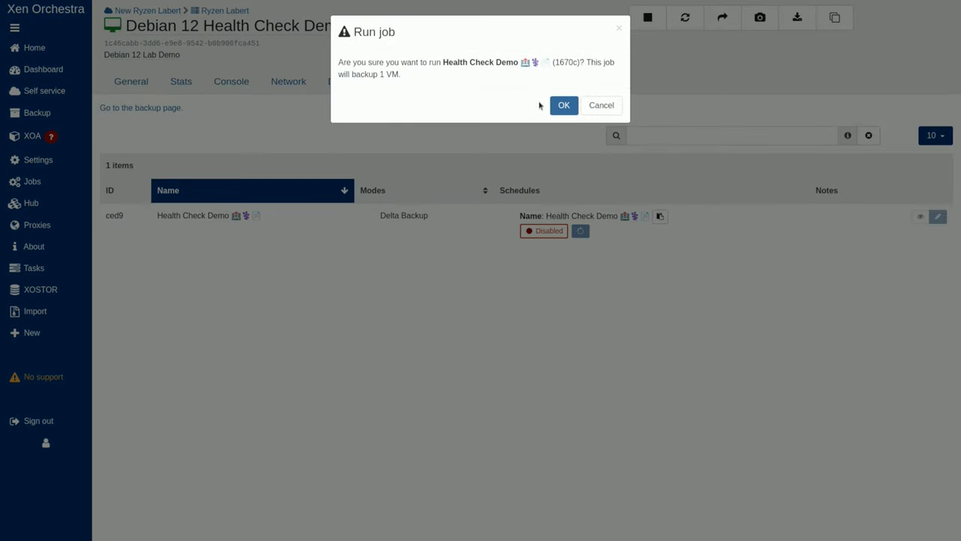
pyautogui.click(564, 105)
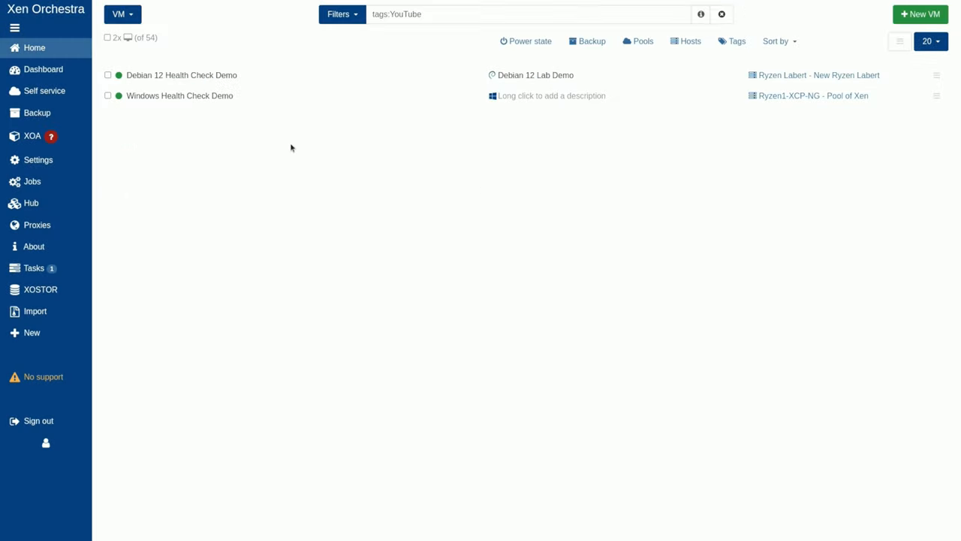
pyautogui.moveTo(222, 211)
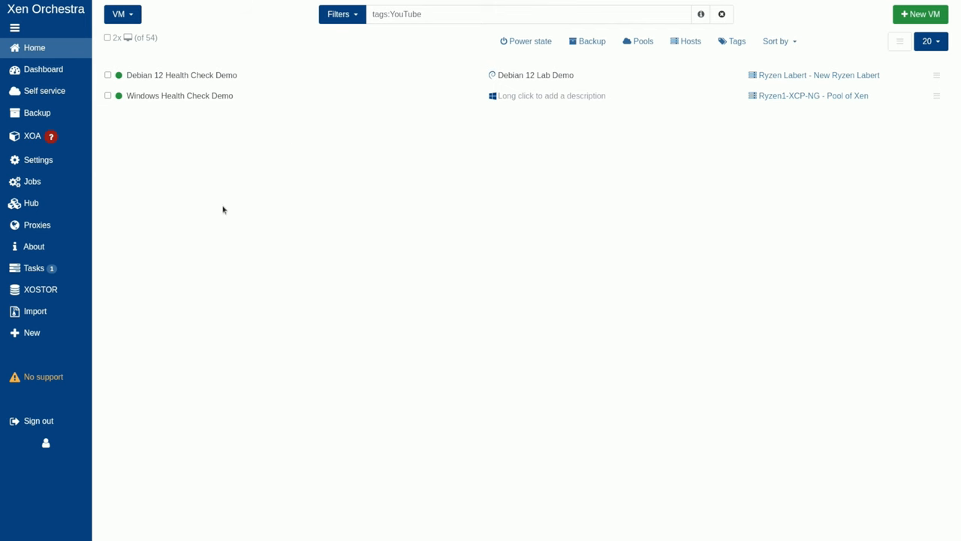
pyautogui.click(33, 268)
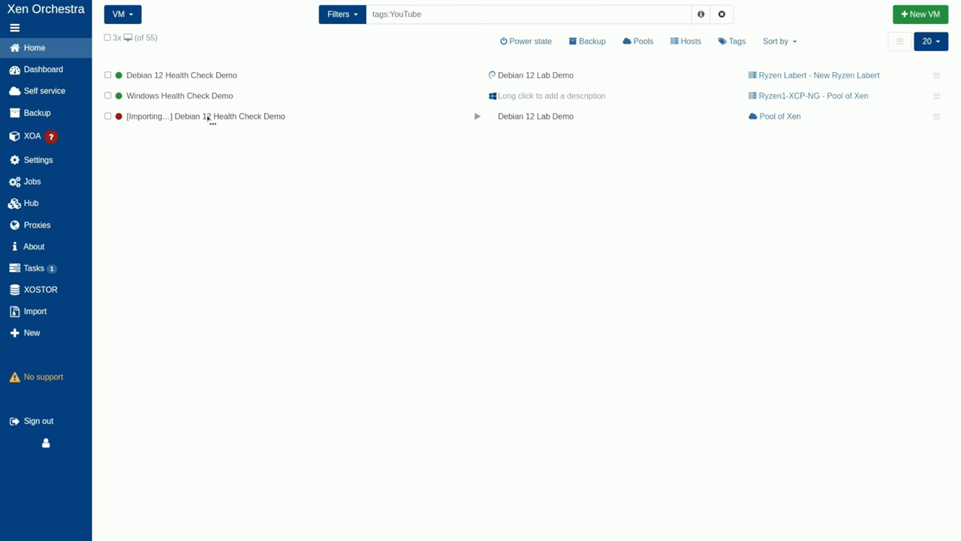
# - Watch the restored Debian 12 copy boot Debian GNU/Linux in its console, then return Home
pyautogui.click(205, 115)
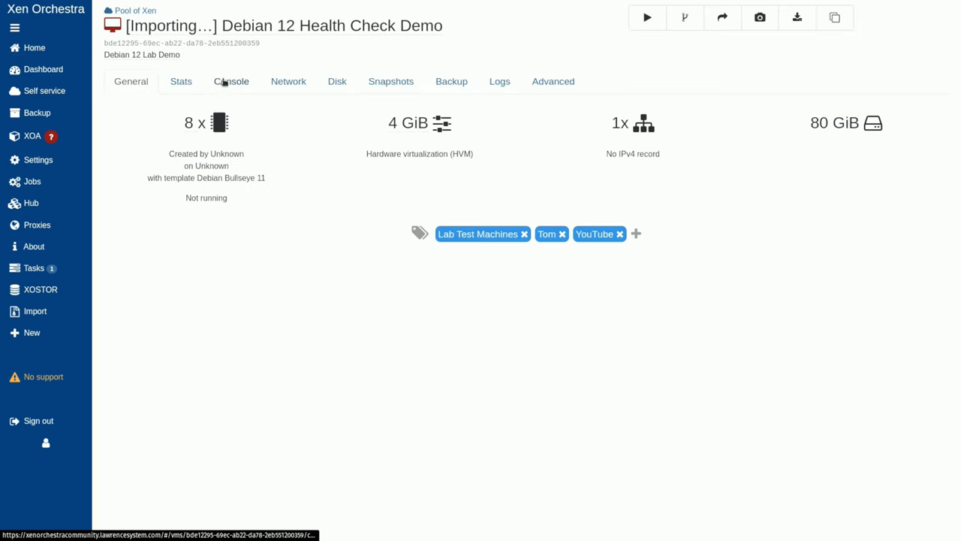
pyautogui.click(231, 81)
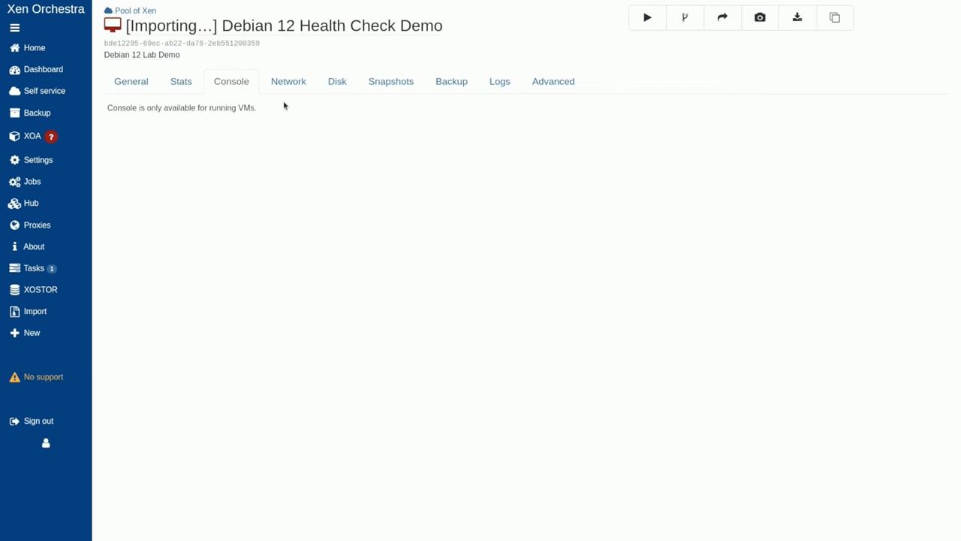
pyautogui.moveTo(288, 86)
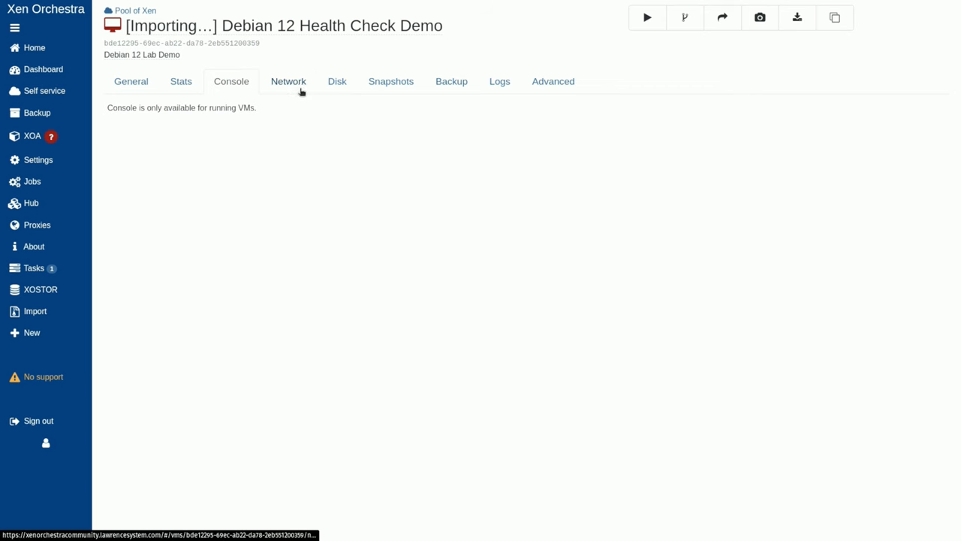
pyautogui.click(289, 81)
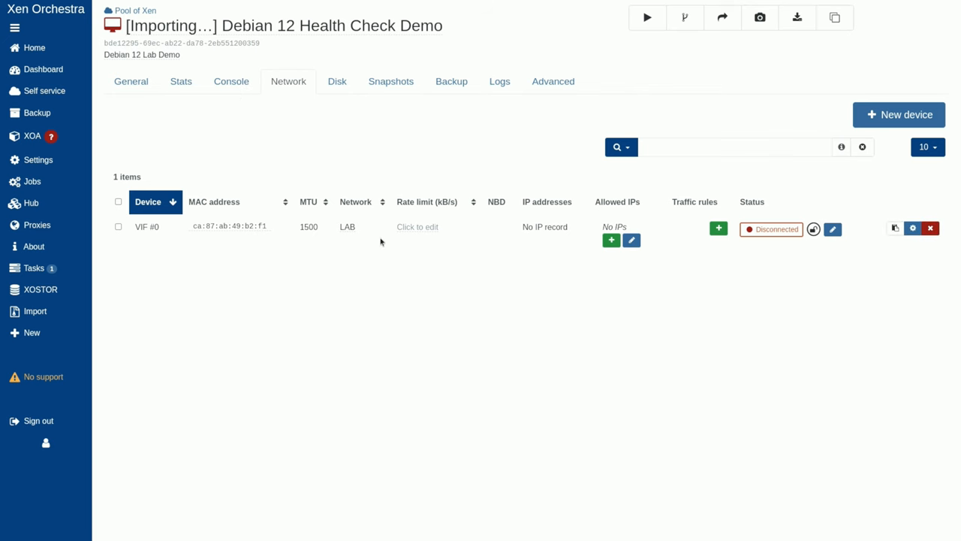
pyautogui.click(231, 81)
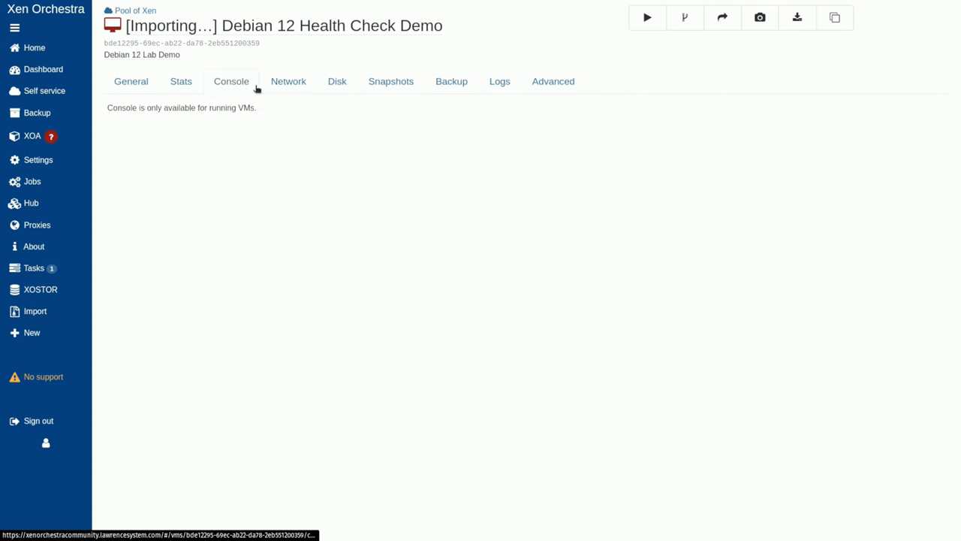
pyautogui.click(288, 81)
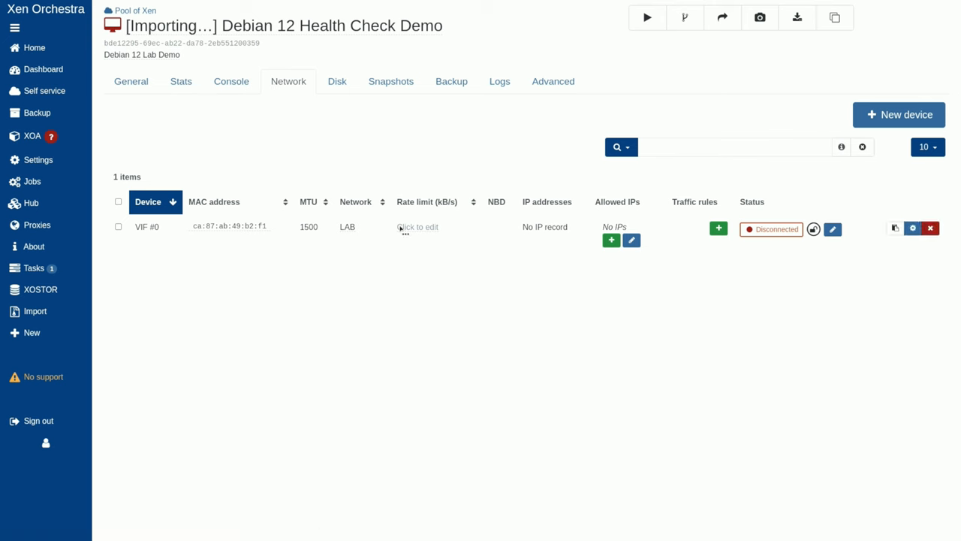
pyautogui.moveTo(257, 243)
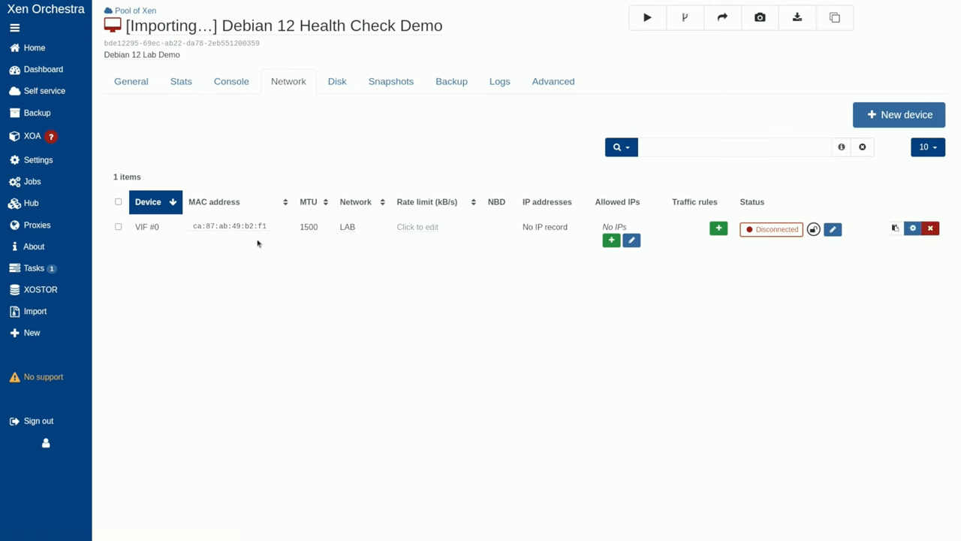
pyautogui.click(230, 81)
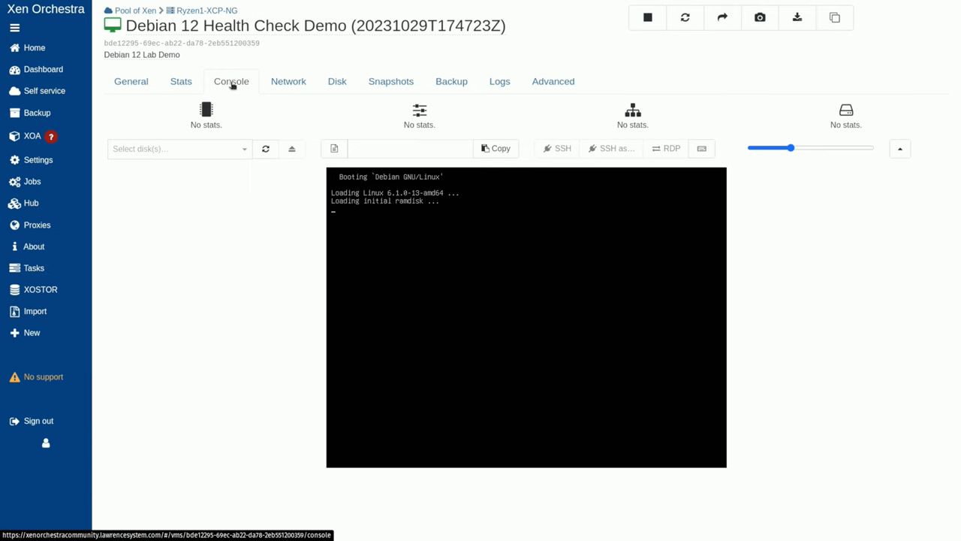
pyautogui.moveTo(288, 81)
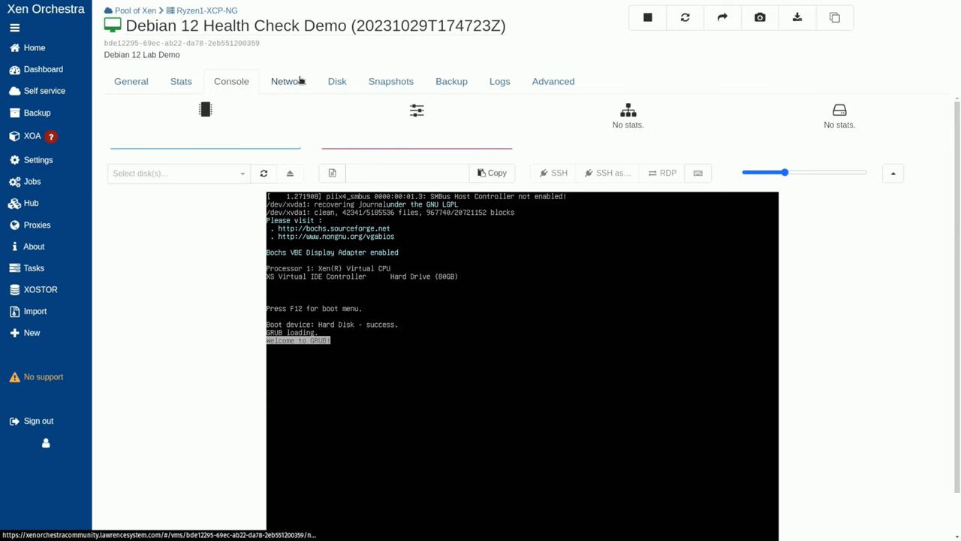
pyautogui.click(647, 17)
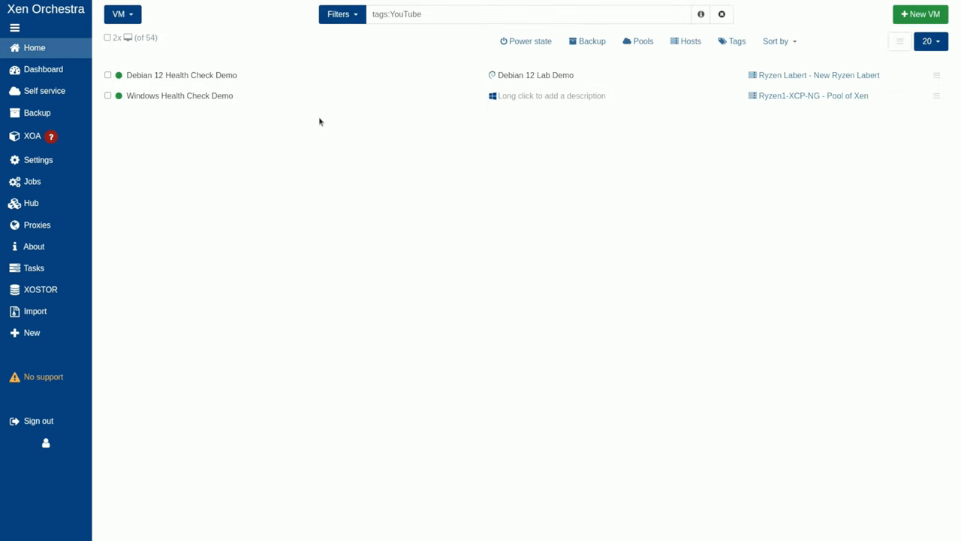
# - Review the Health Check Demo backup log: successful in 2 minutes, 5.55 GiB transferred
pyautogui.click(36, 111)
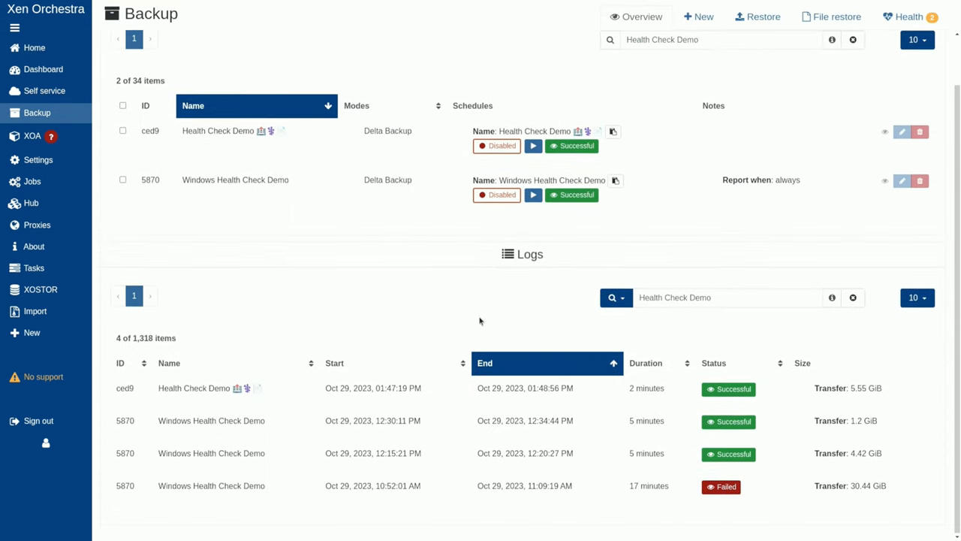
pyautogui.moveTo(719, 365)
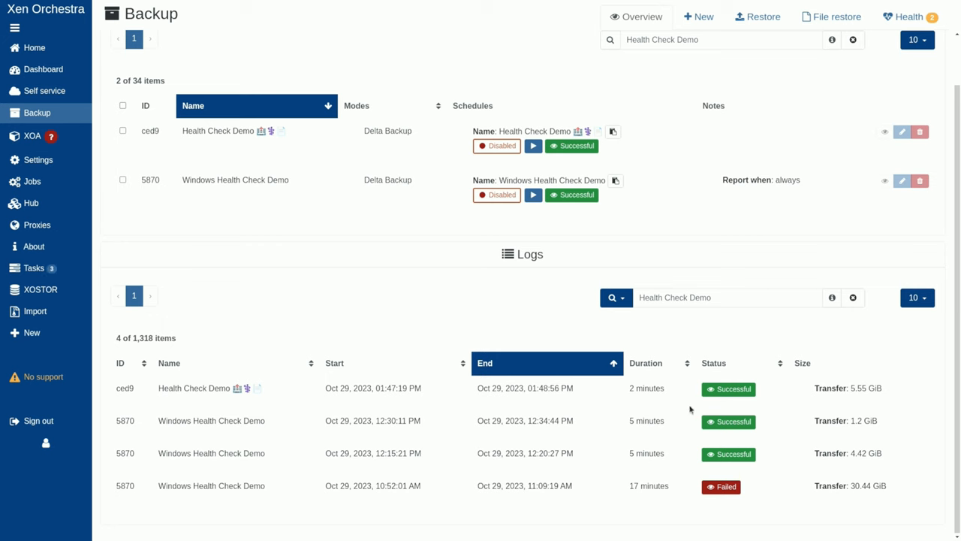
pyautogui.doubleClick(860, 388)
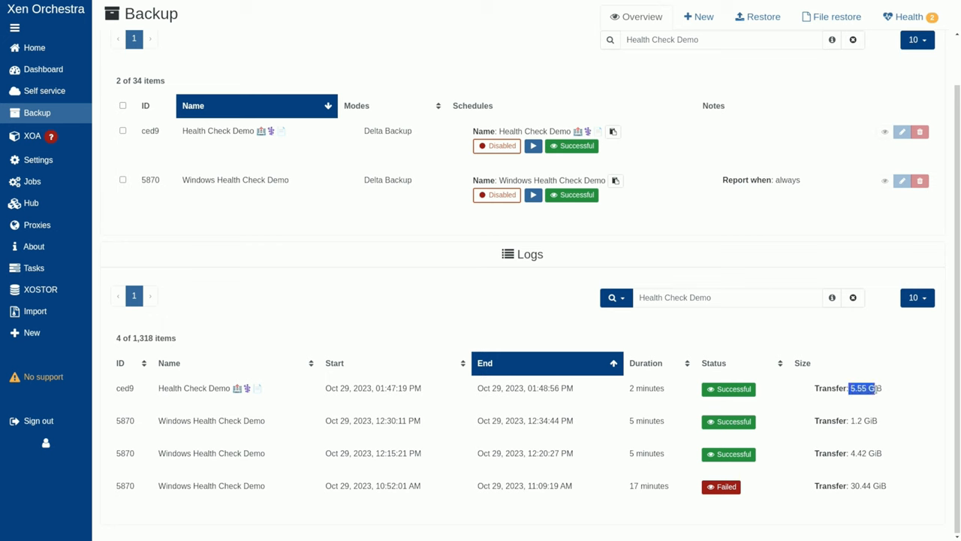
pyautogui.moveTo(728, 388)
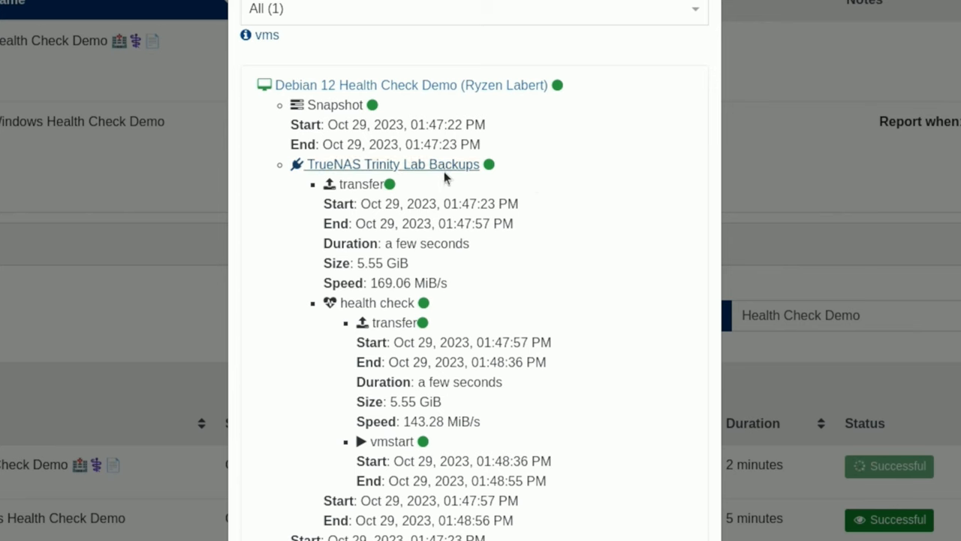
pyautogui.moveTo(392, 323)
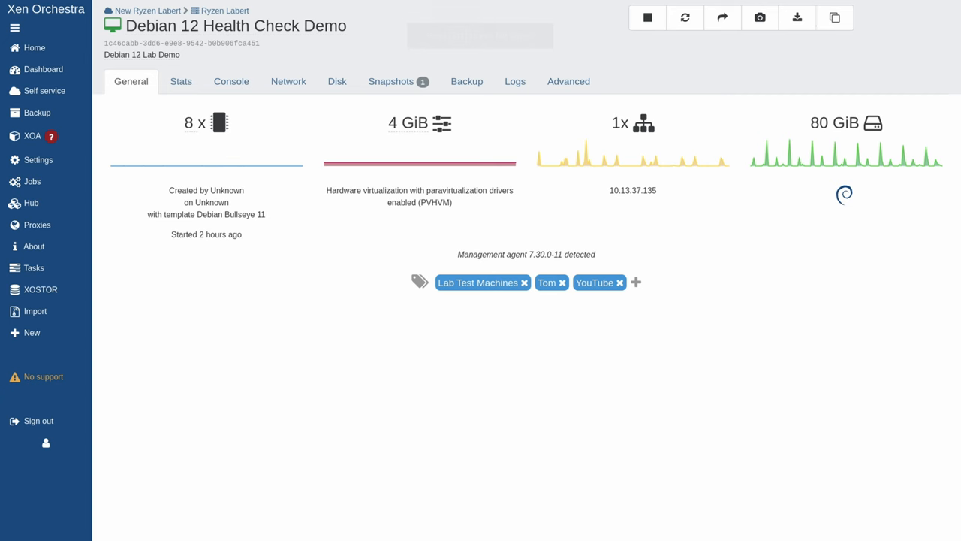
# - Tag Debian 12 HealthCheckThisVM and set that tag on the Health Check Demo schedule's health check
pyautogui.write('CheckThisVM')
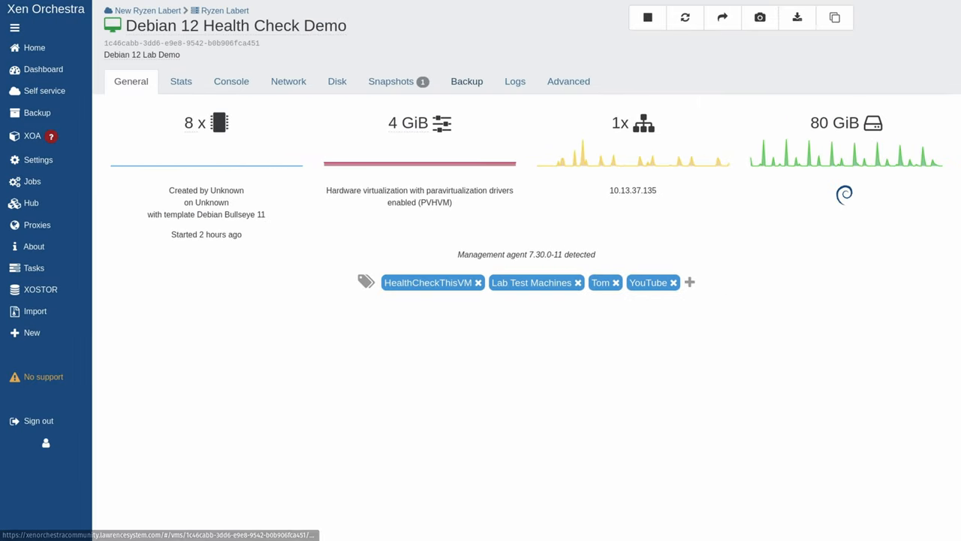
pyautogui.click(467, 81)
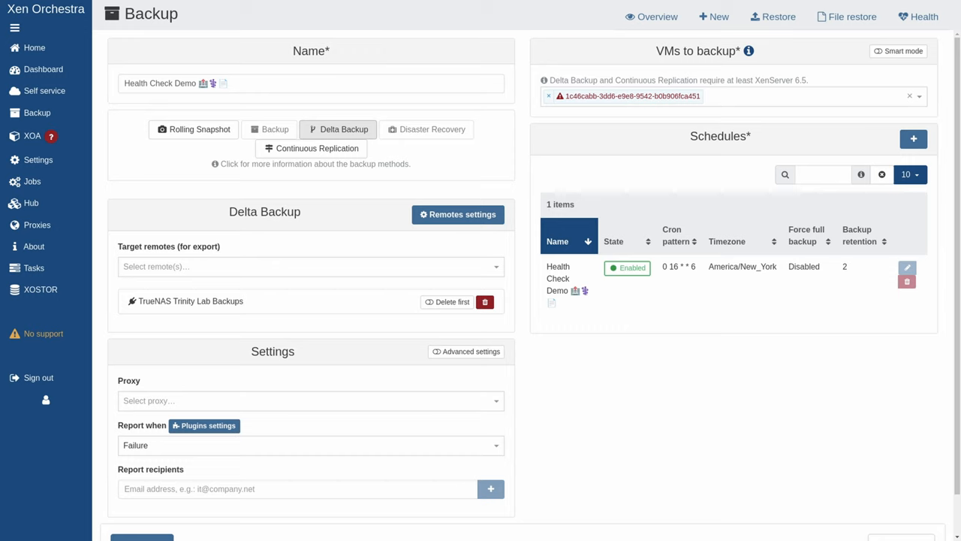
pyautogui.click(907, 267)
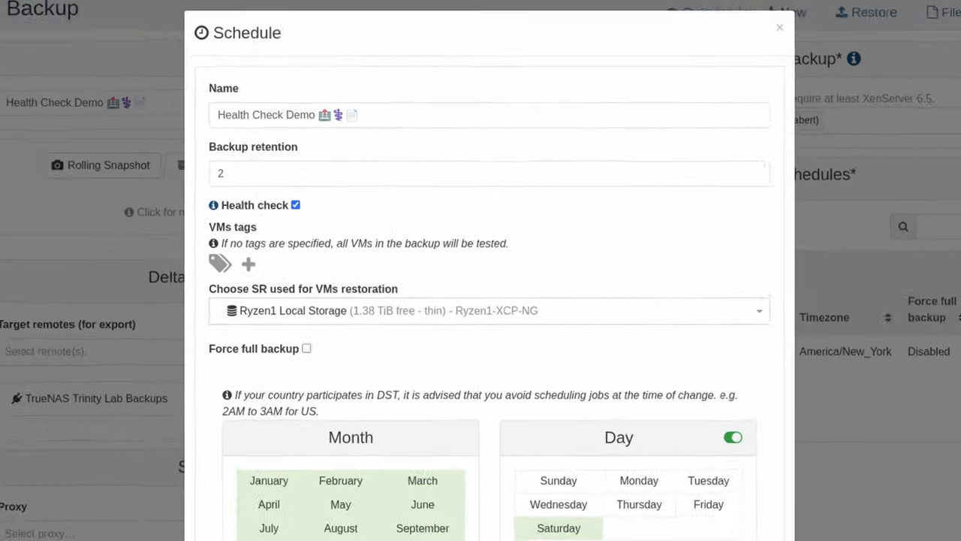
pyautogui.click(247, 263)
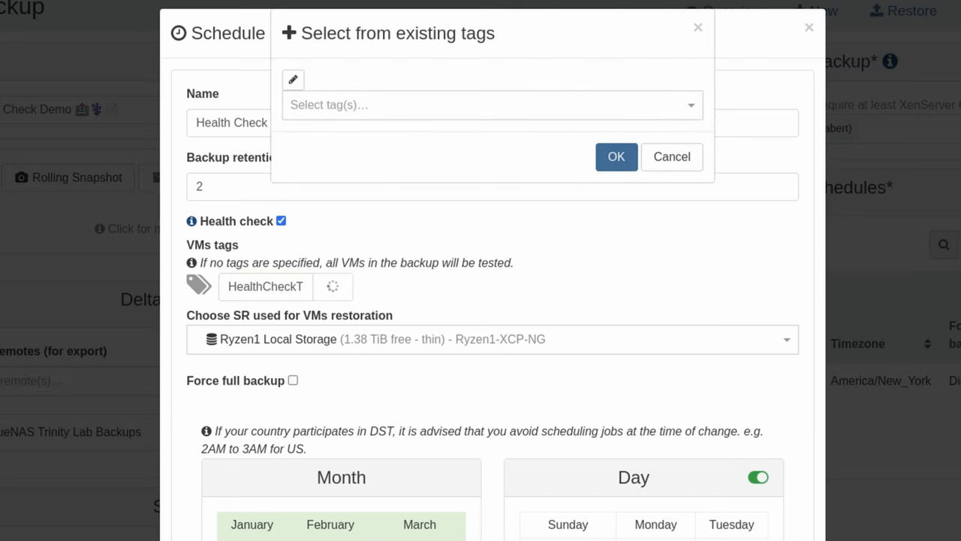
pyautogui.write('HealthCheckThisVM')
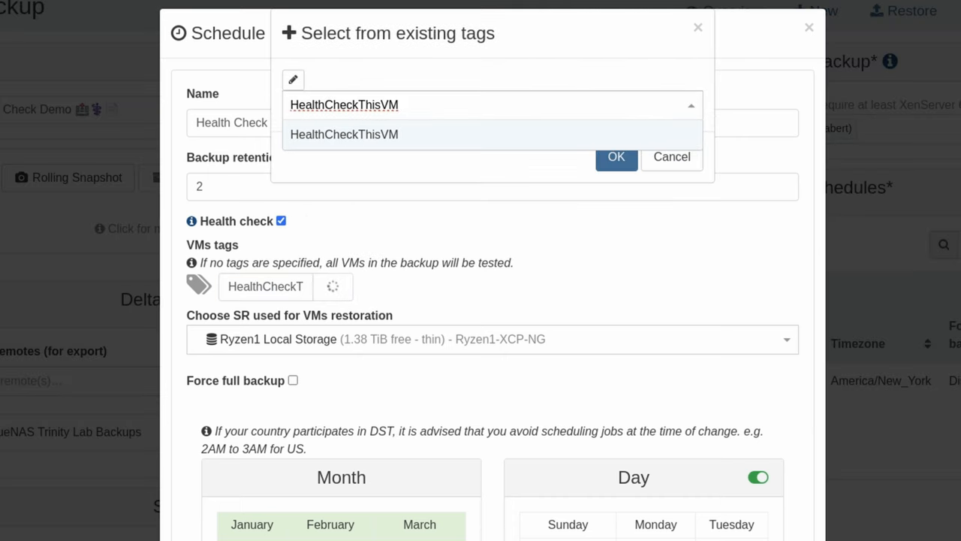
pyautogui.click(343, 134)
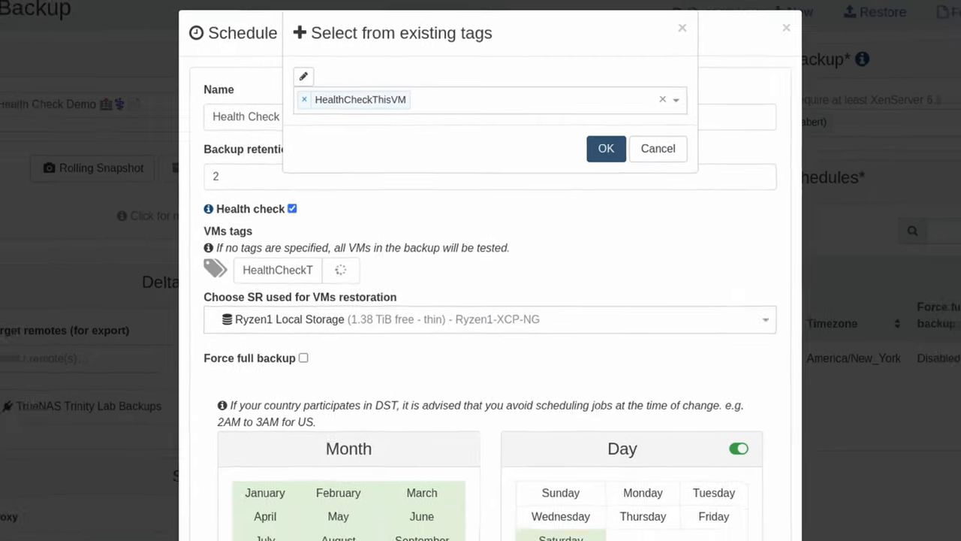
pyautogui.click(605, 148)
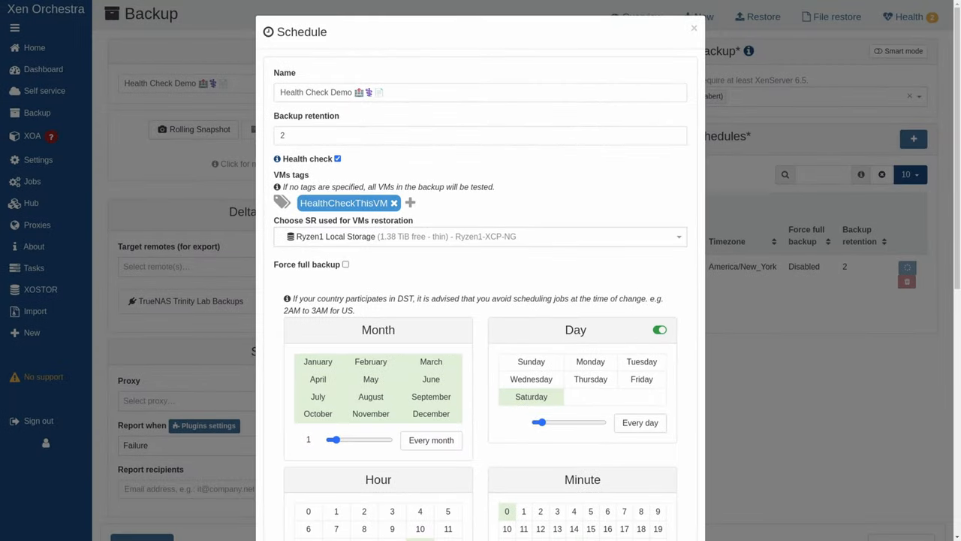